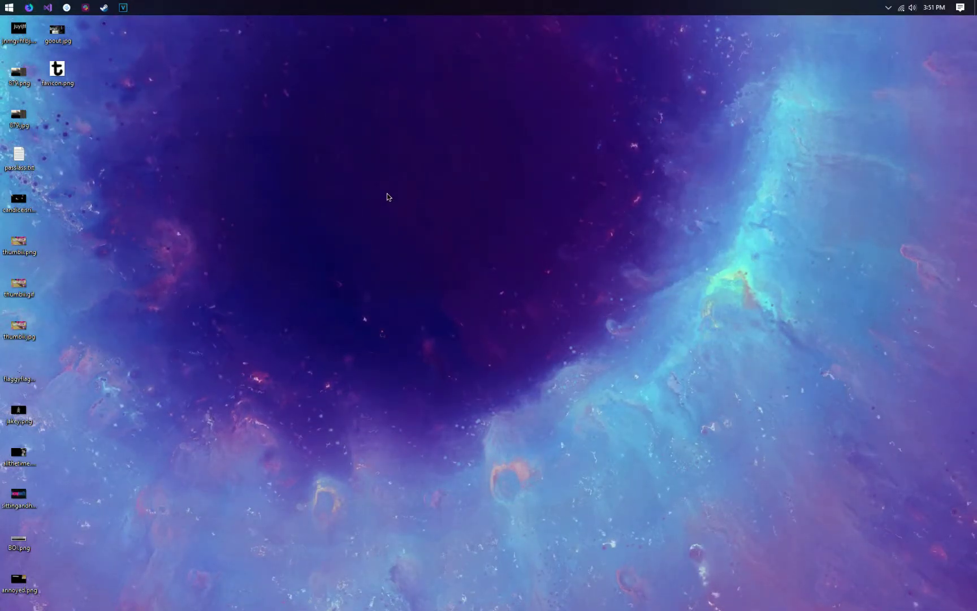
mouse_move(338, 167)
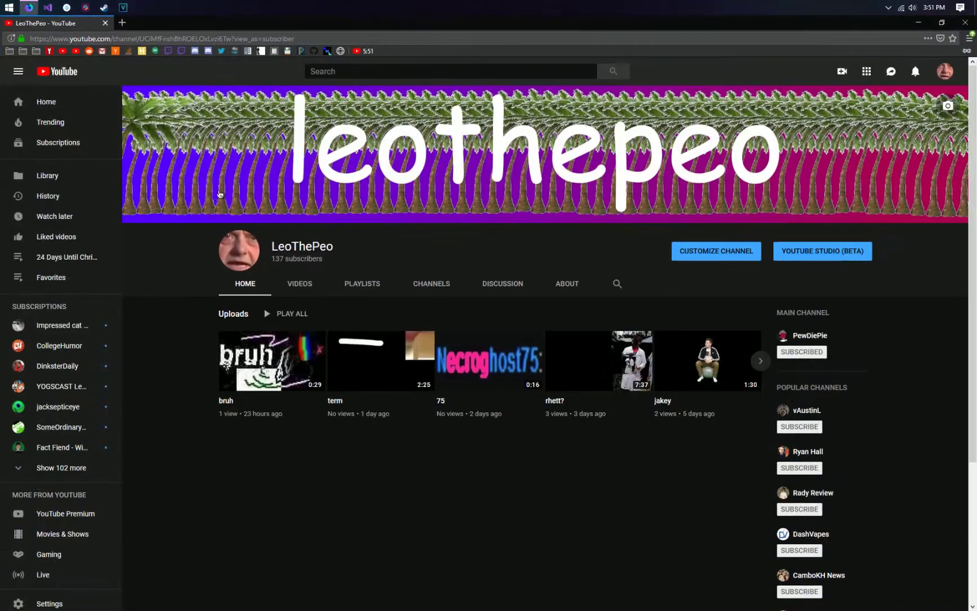
Show the channel's full Videos list and scroll down through the uploaded thumbnails.
left_click(299, 283)
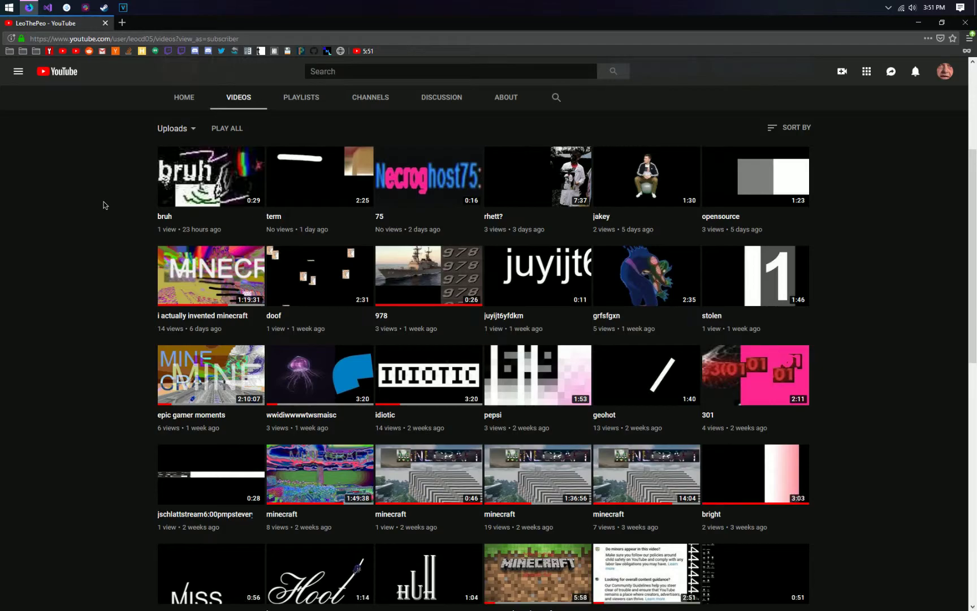
mouse_move(221, 213)
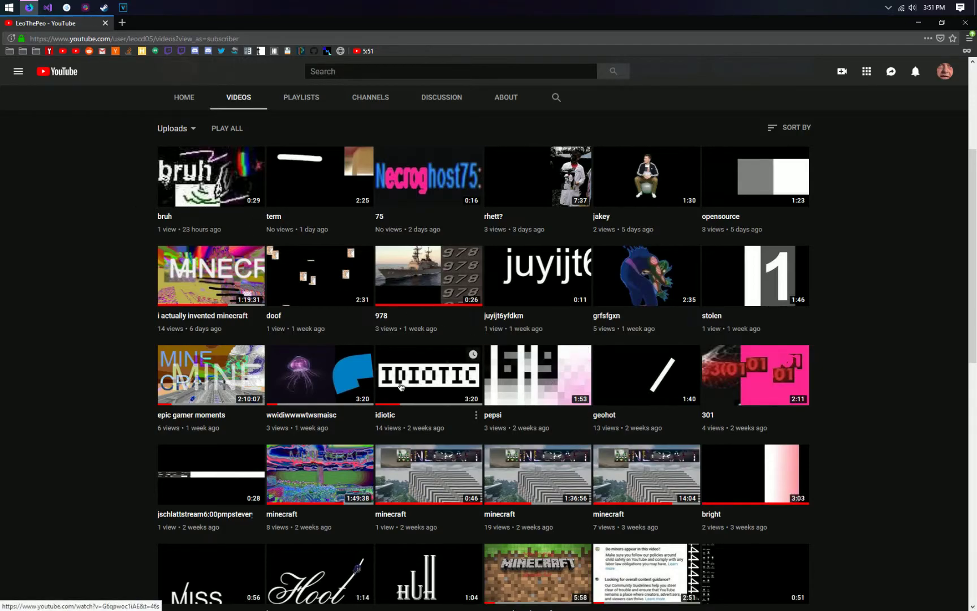
mouse_move(193, 326)
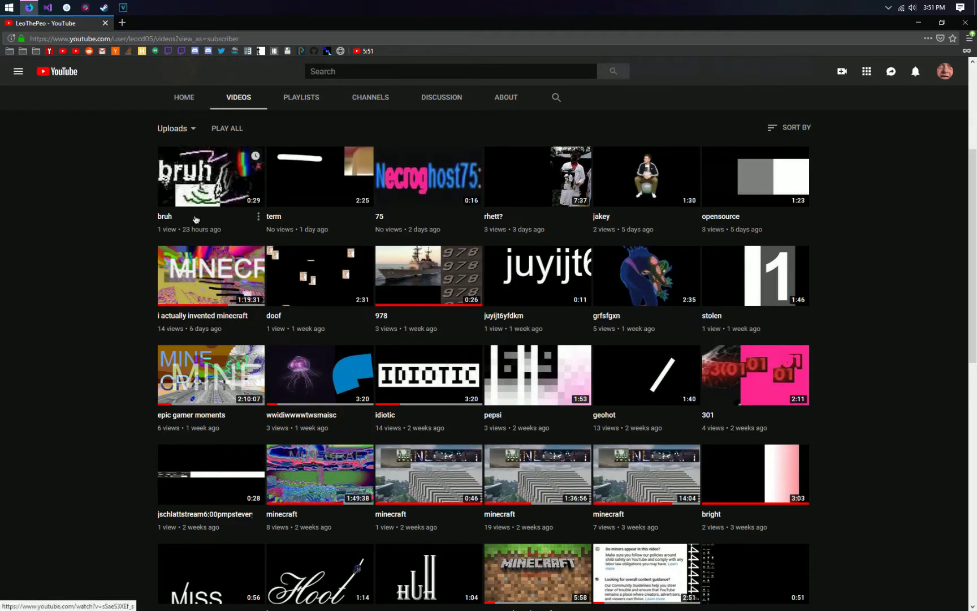
scroll("down", 3)
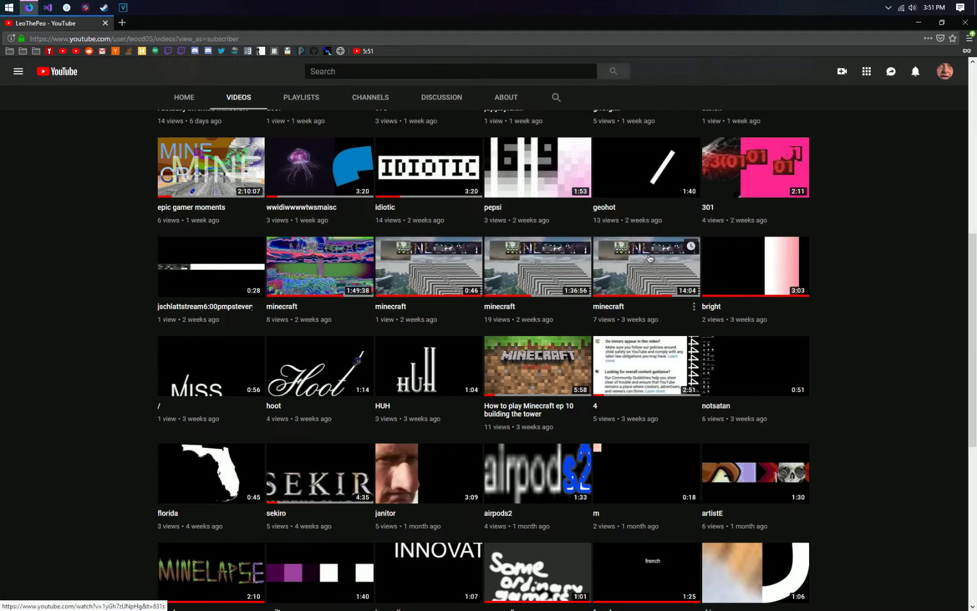
scroll("down", 3)
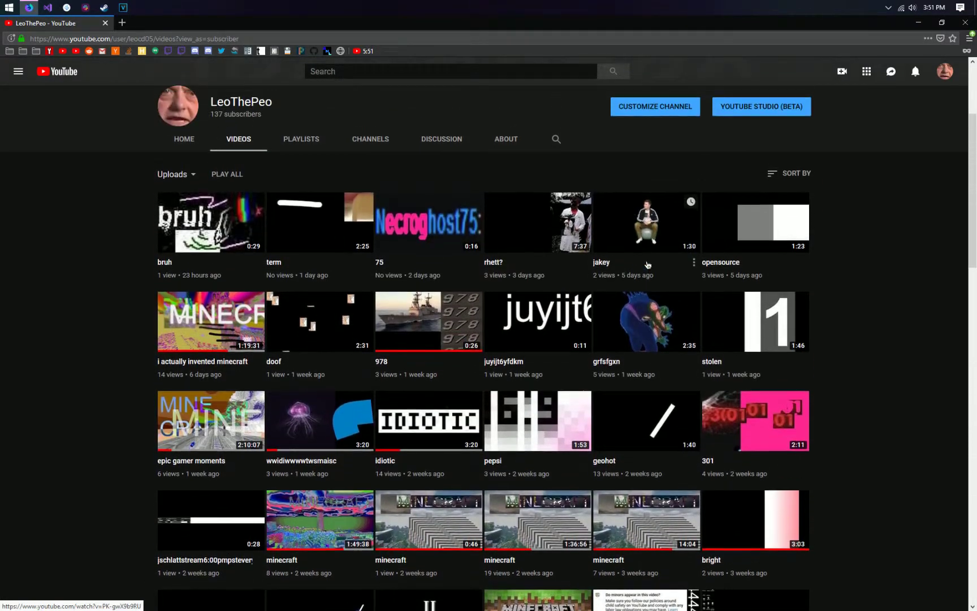
scroll("down", 3)
type("pai")
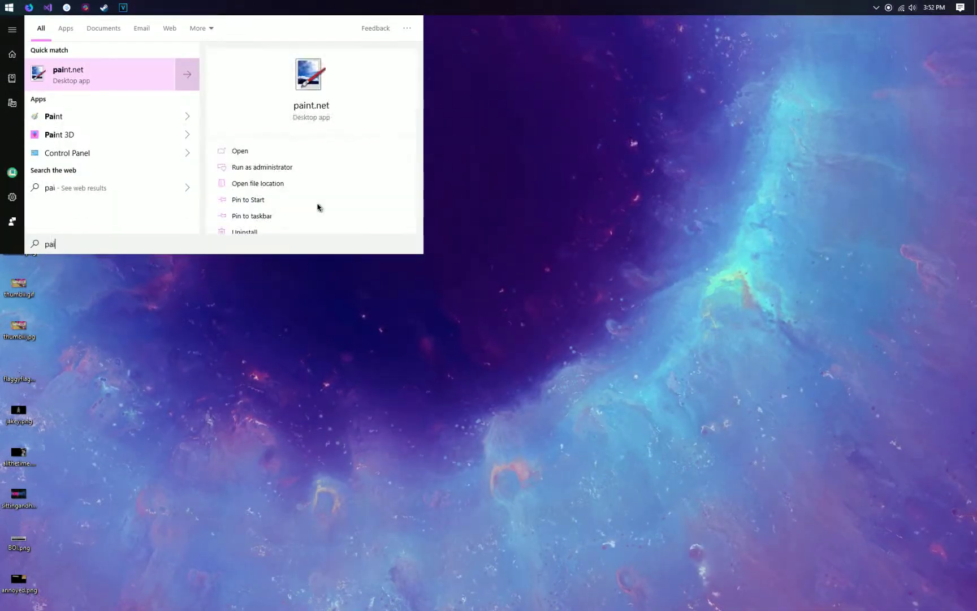
Launch paint.net and scribble a wandering black freehand line across the blank canvas.
left_click(240, 150)
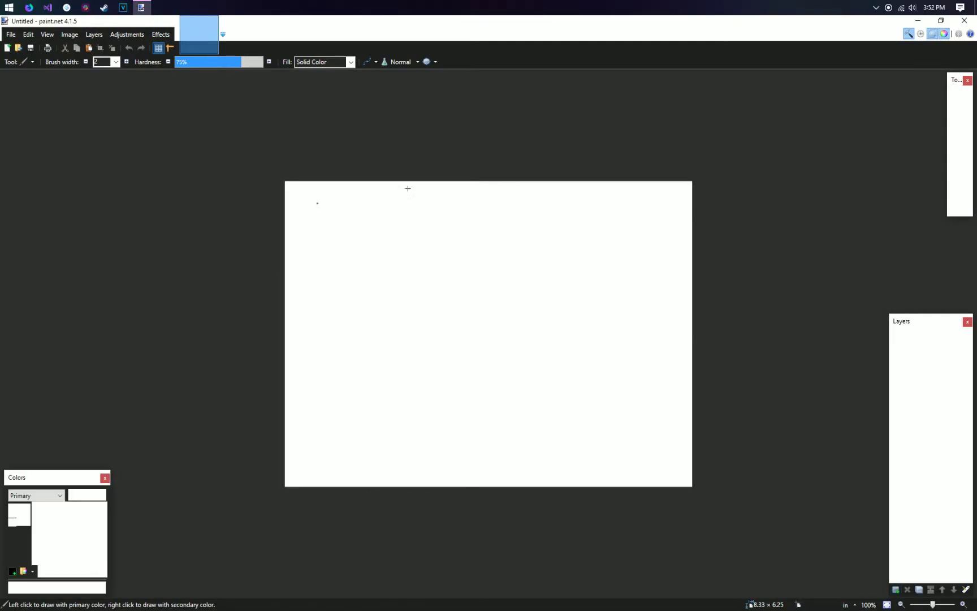
left_click_drag(394, 214, 590, 414)
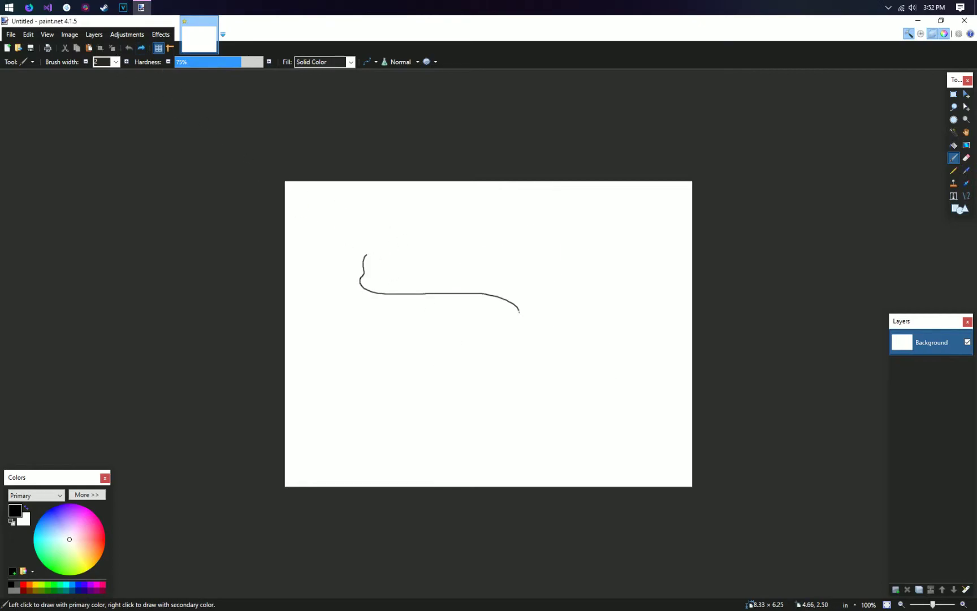
left_click_drag(519, 310, 595, 384)
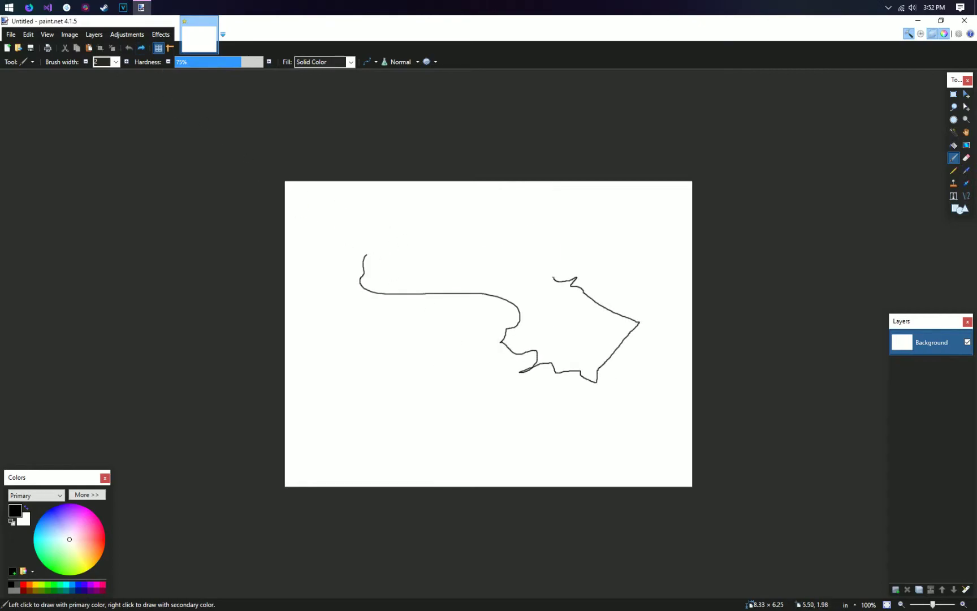
left_click_drag(474, 293, 520, 417)
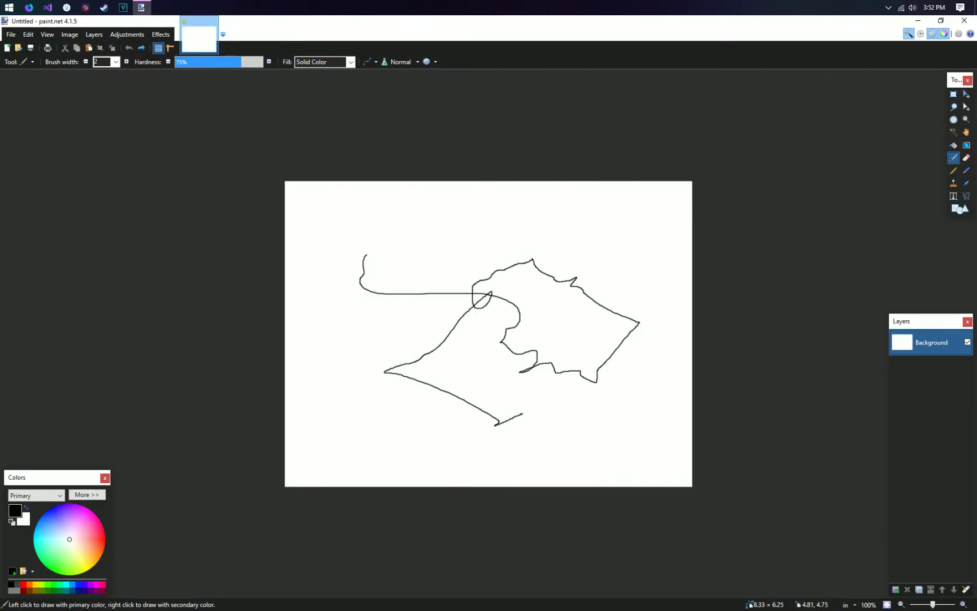
left_click_drag(520, 416, 677, 458)
type("1080")
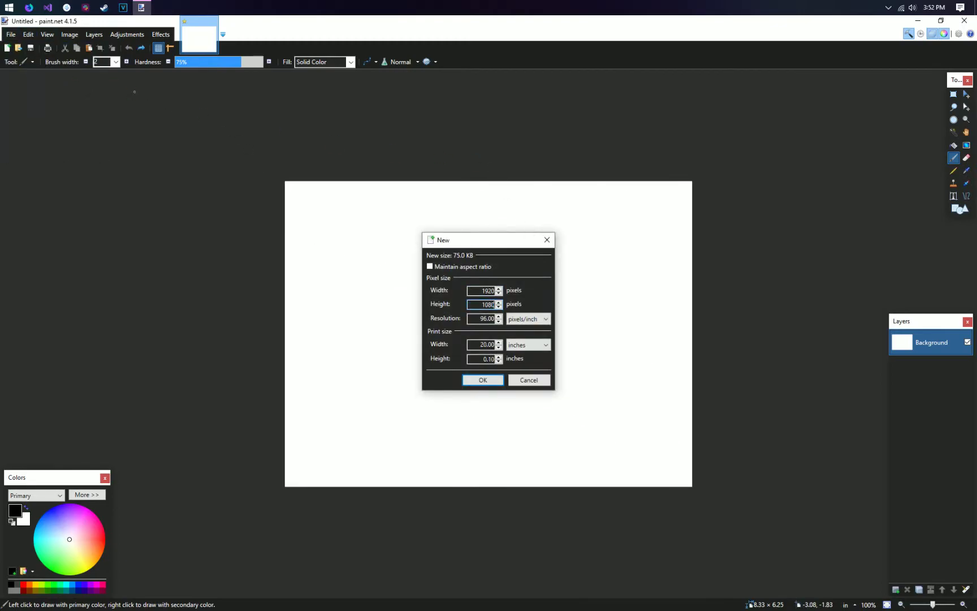
Create the new 1920×1080 image, fill it black, and search Windows for Calculator.
left_click(481, 380)
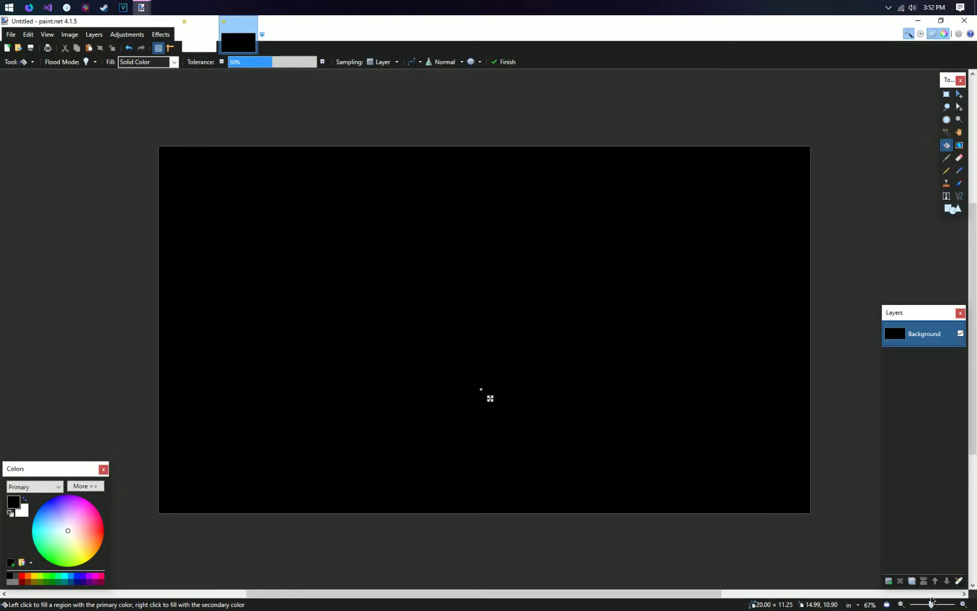
left_click(9, 8)
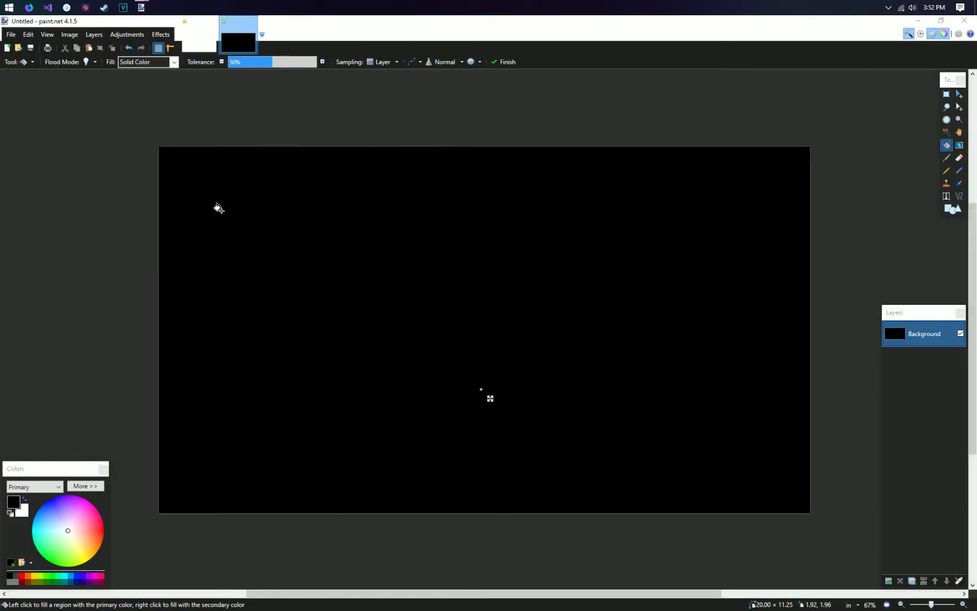
type("calculator")
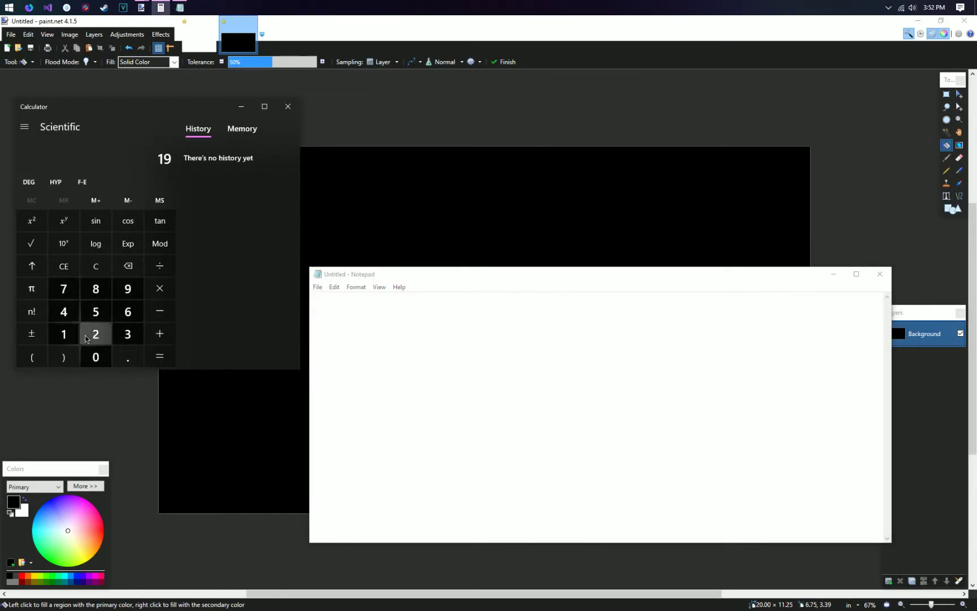
Divide 1920 and 1080 by 32 in Calculator and note 60 and 33 in Notepad.
left_click(127, 334)
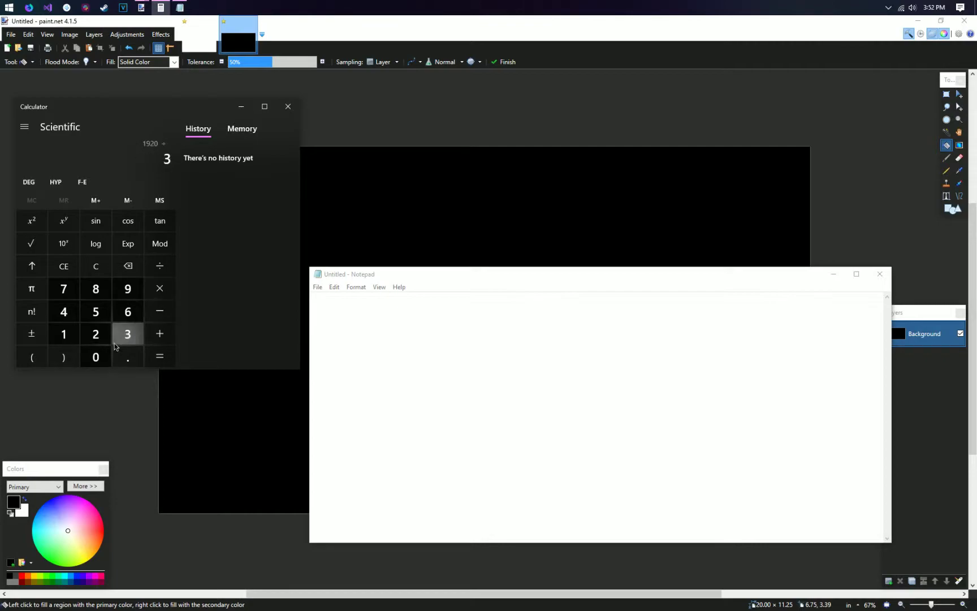
left_click(160, 356)
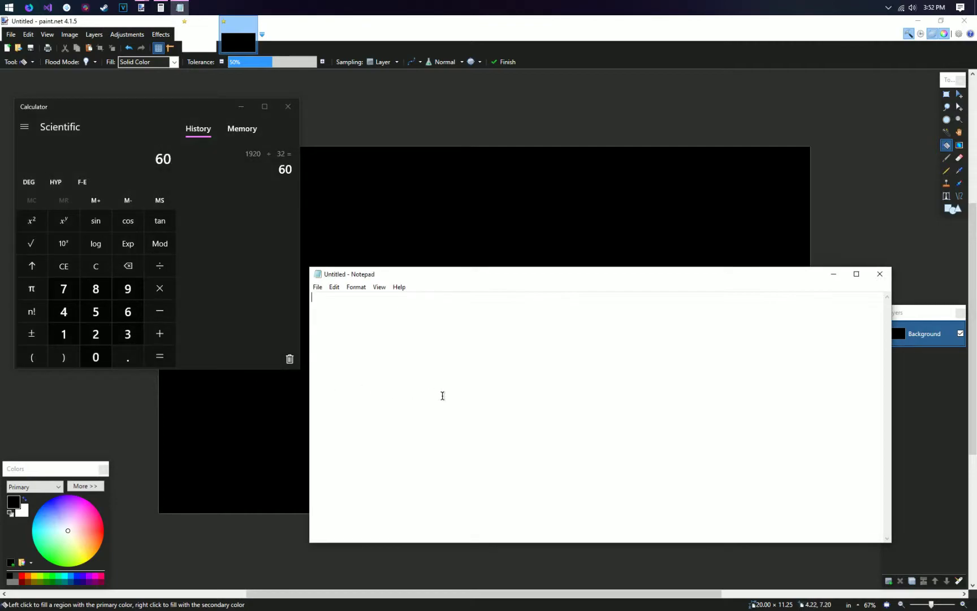
type("60")
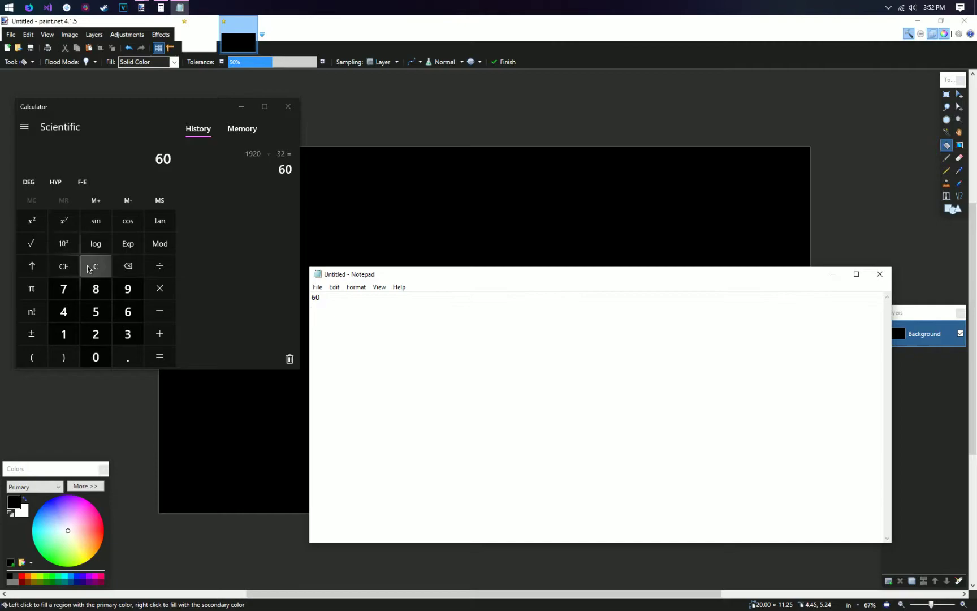
left_click(95, 266)
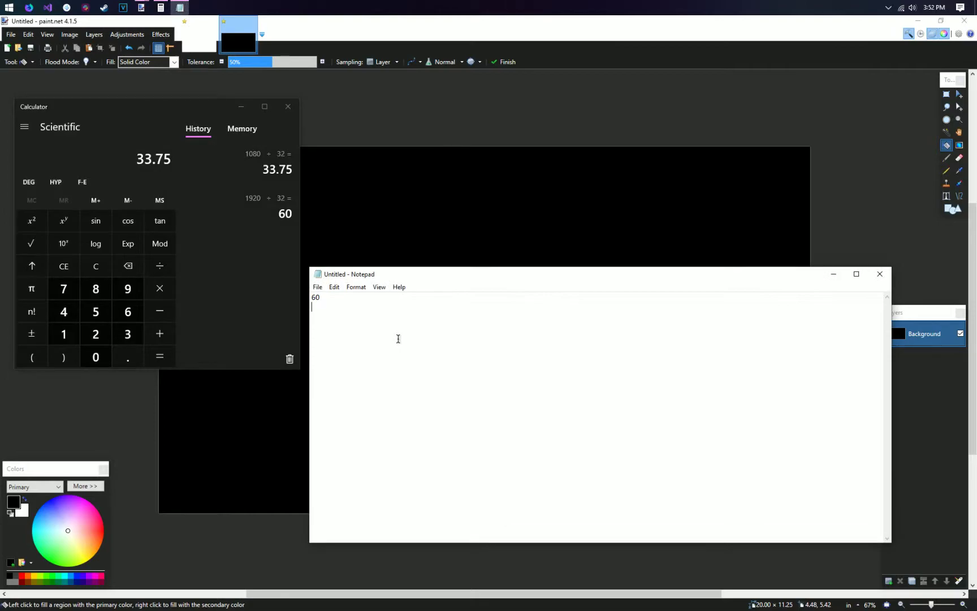
type("33")
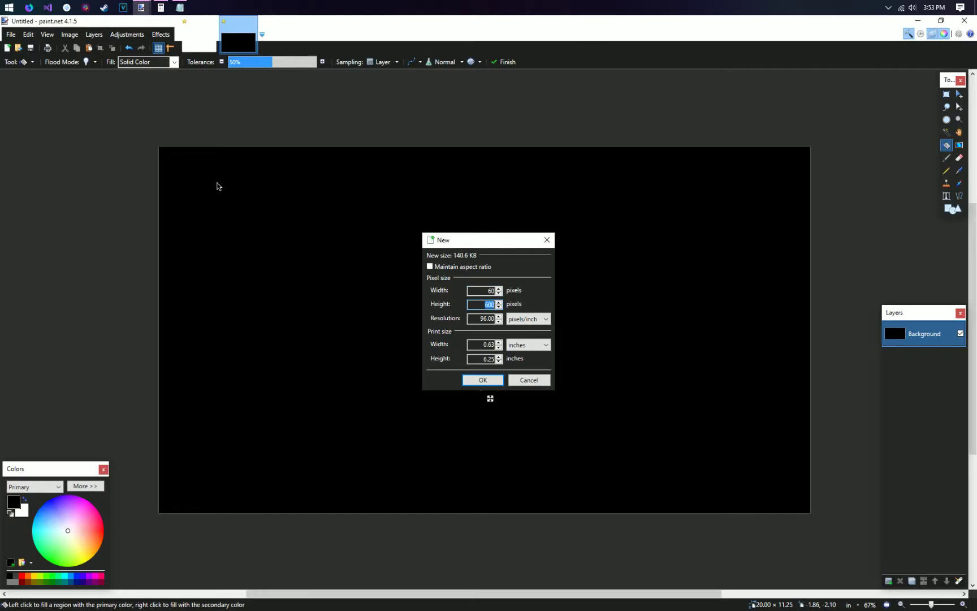
Create the 60×33 image, close Notepad, hide the pixel grid and choose white as primary colour.
left_click(481, 380)
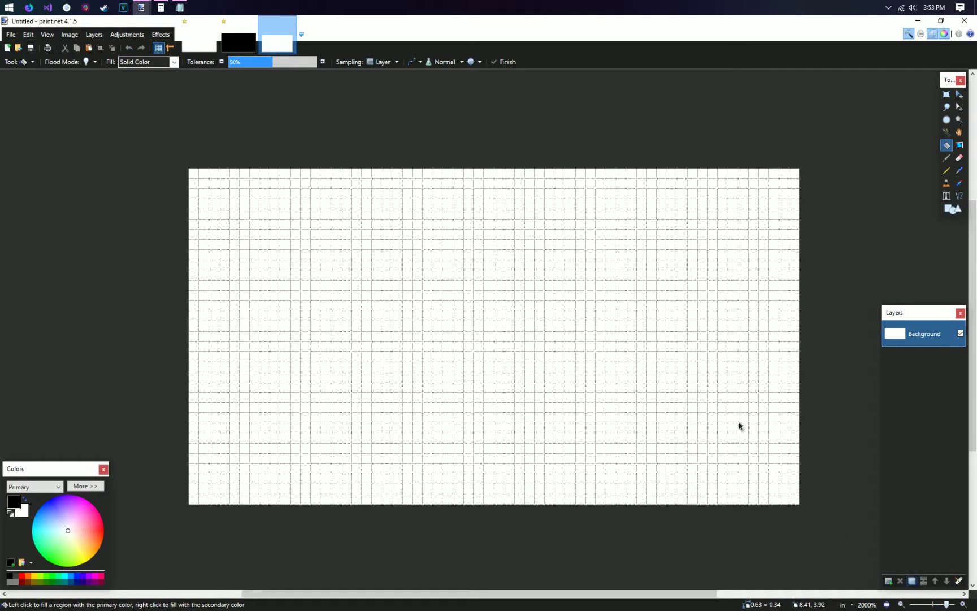
left_click(179, 8)
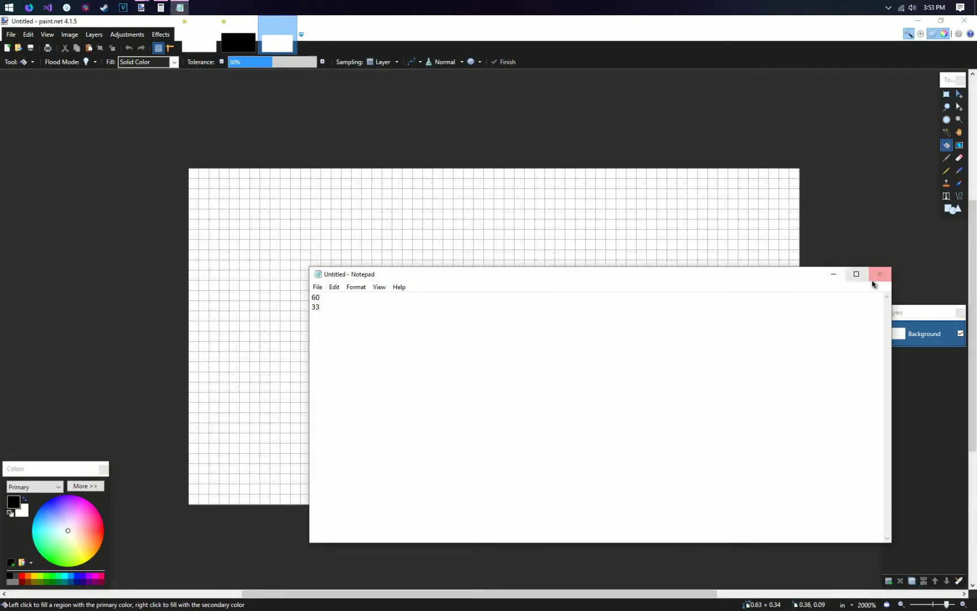
left_click(879, 274)
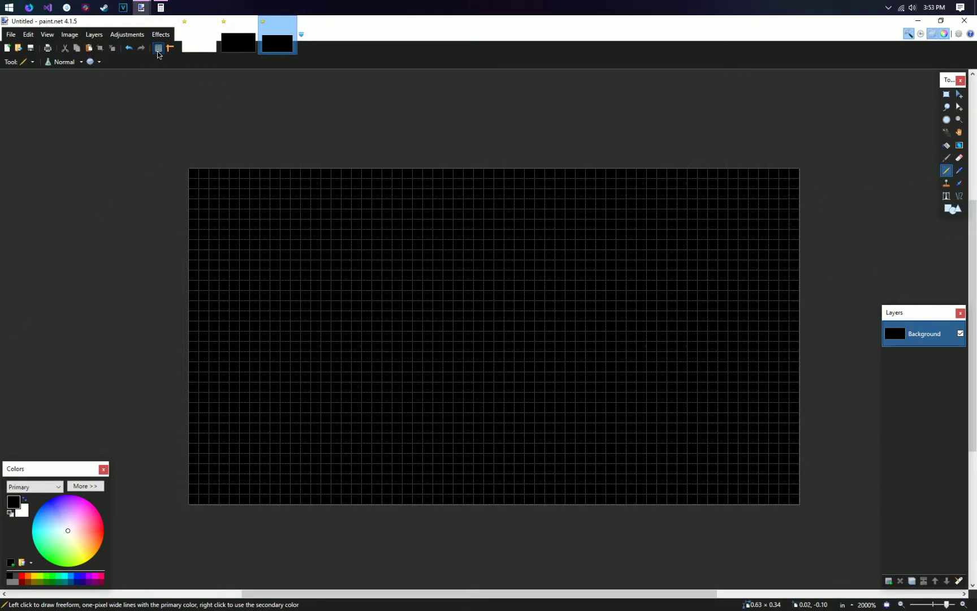
left_click(85, 486)
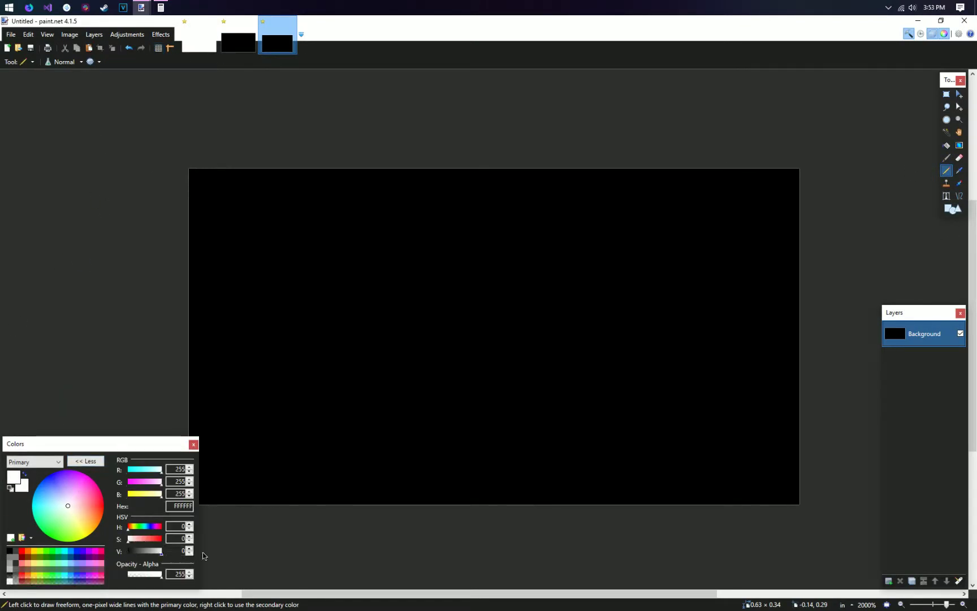
left_click(945, 158)
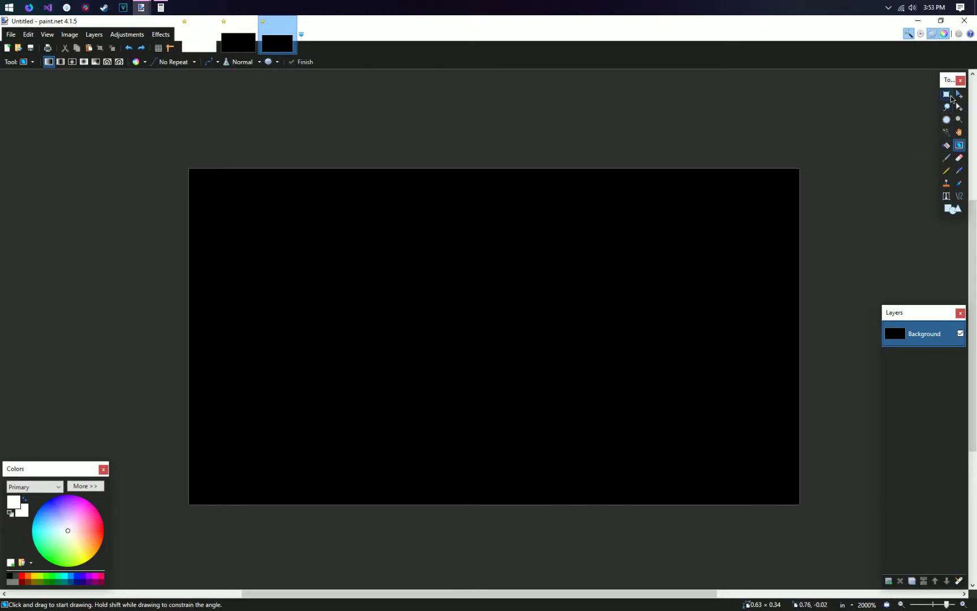
Select a wide rectangular band across the upper canvas, checking it against the pixel grid.
left_click_drag(728, 172, 728, 255)
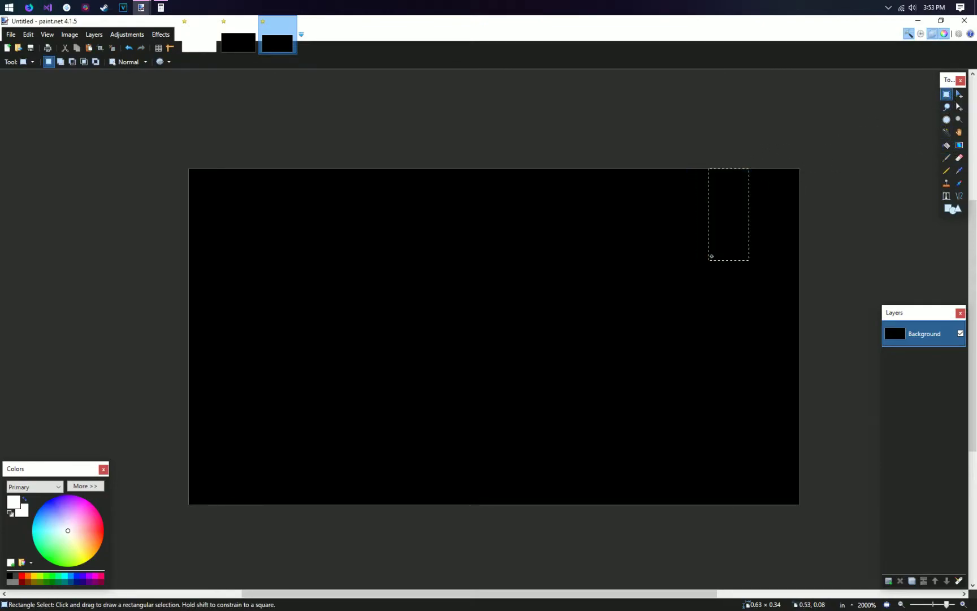
left_click(159, 48)
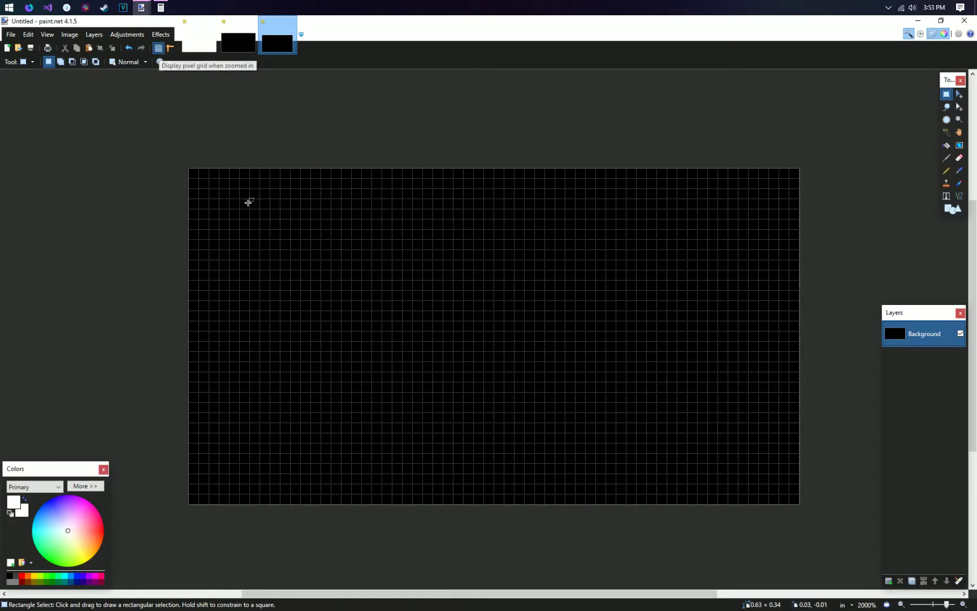
left_click_drag(362, 220, 596, 373)
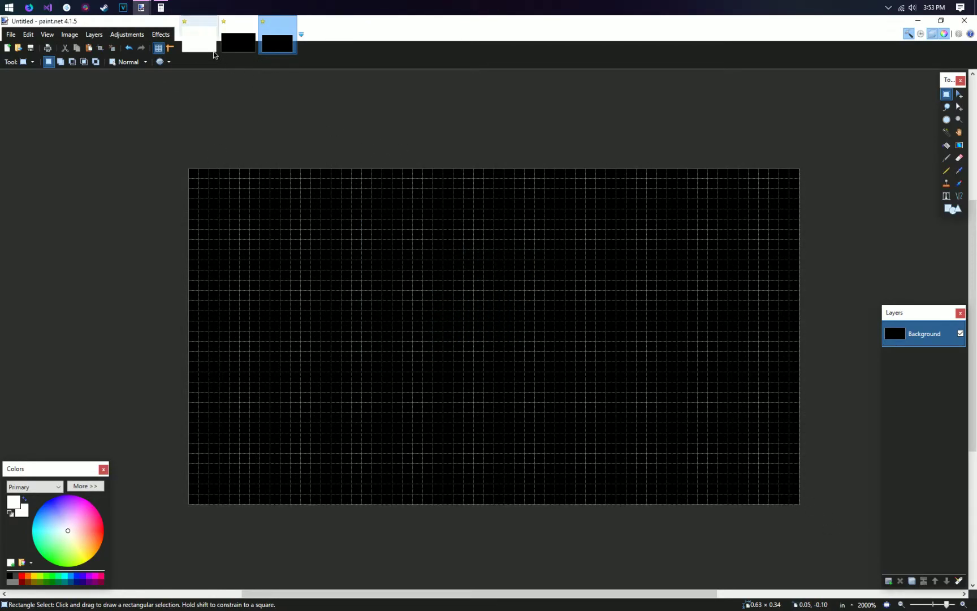
mouse_move(160, 49)
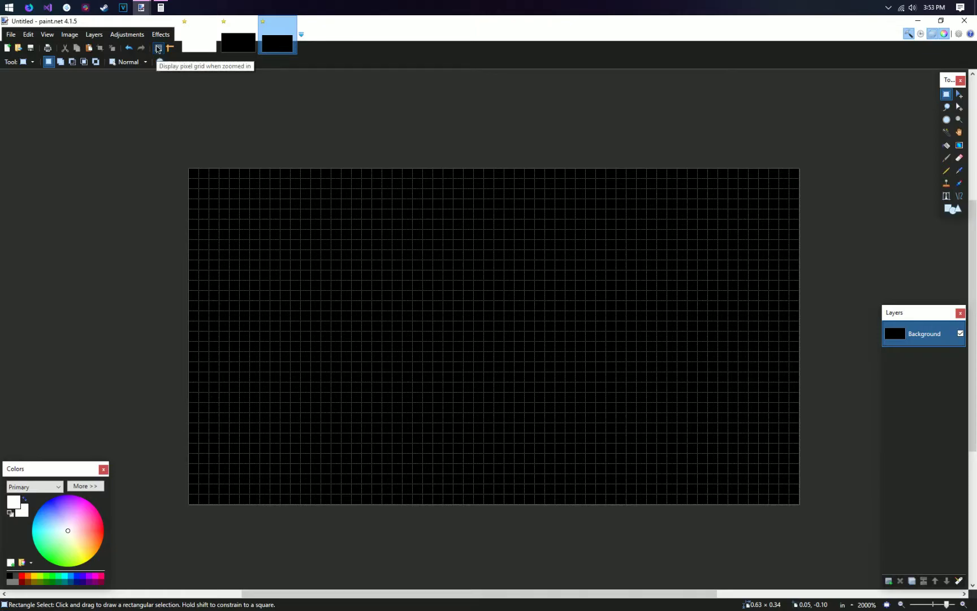
left_click(158, 48)
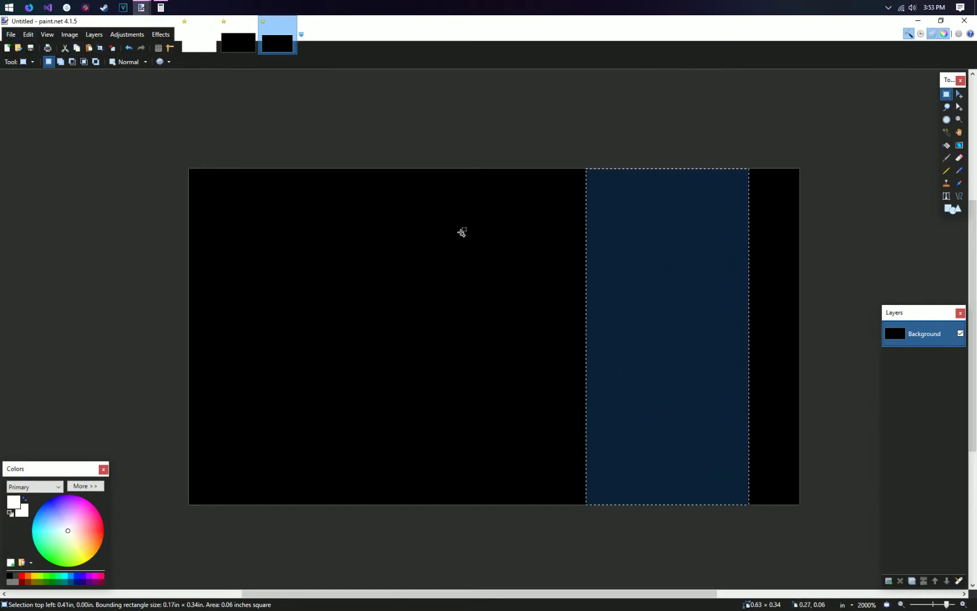
left_click_drag(462, 232, 156, 251)
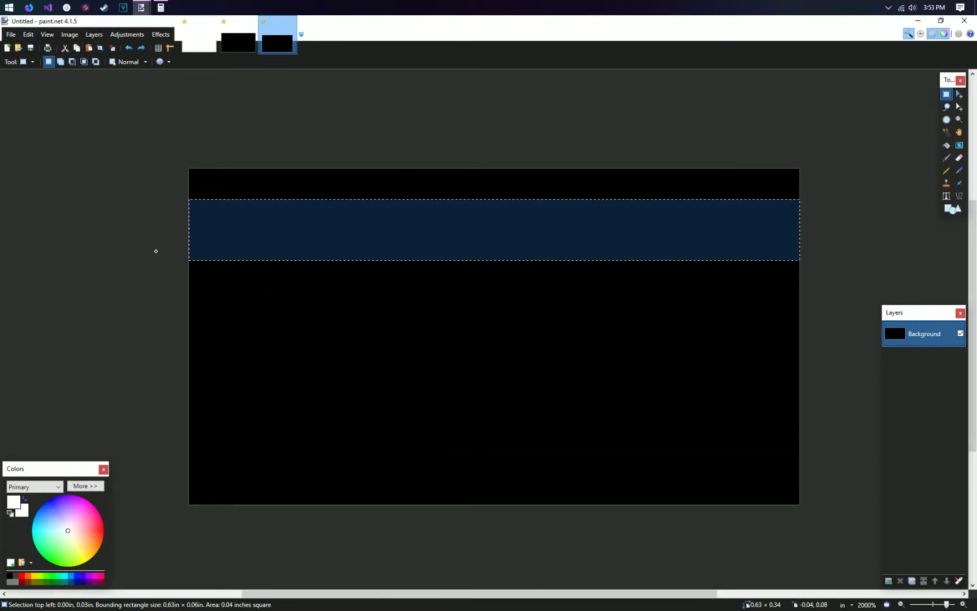
left_click_drag(493, 257, 493, 247)
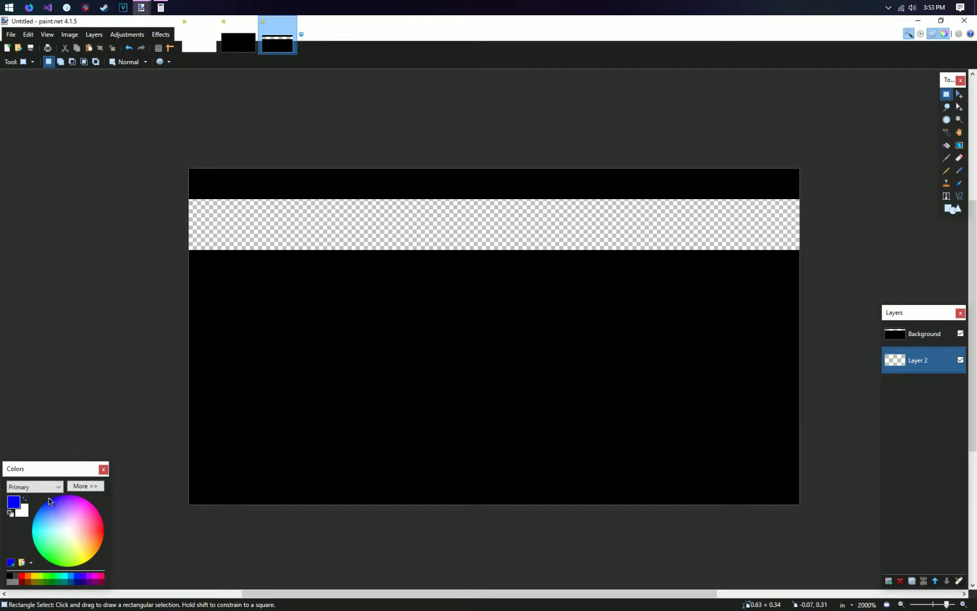
Lay a white-to-blue gradient across the strip and shift it so more of it stays white.
left_click(83, 487)
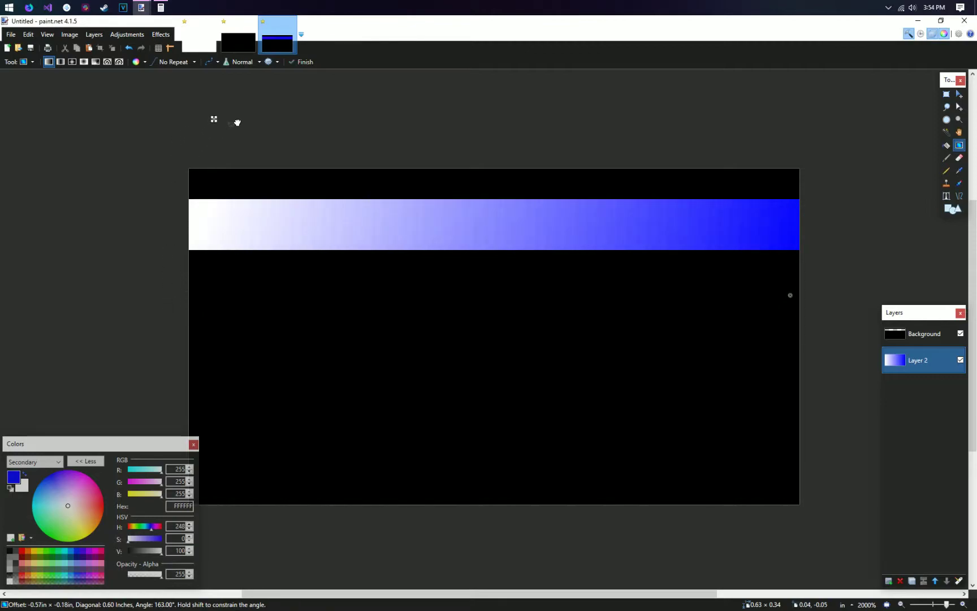
left_click_drag(214, 119, 802, 302)
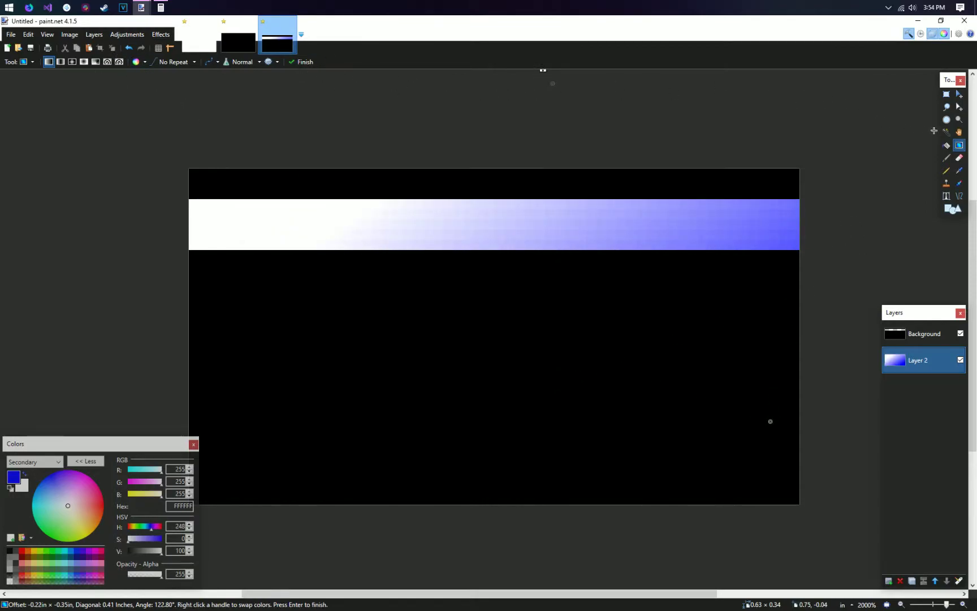
left_click_drag(542, 69, 420, 70)
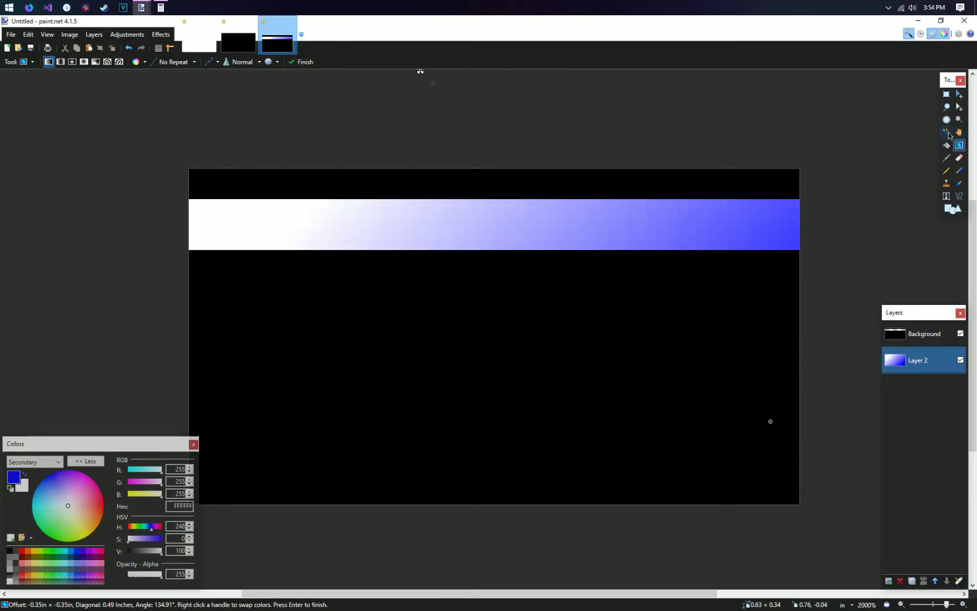
Set up a wider Paintbrush on the Background layer with white as the primary colour.
left_click(945, 169)
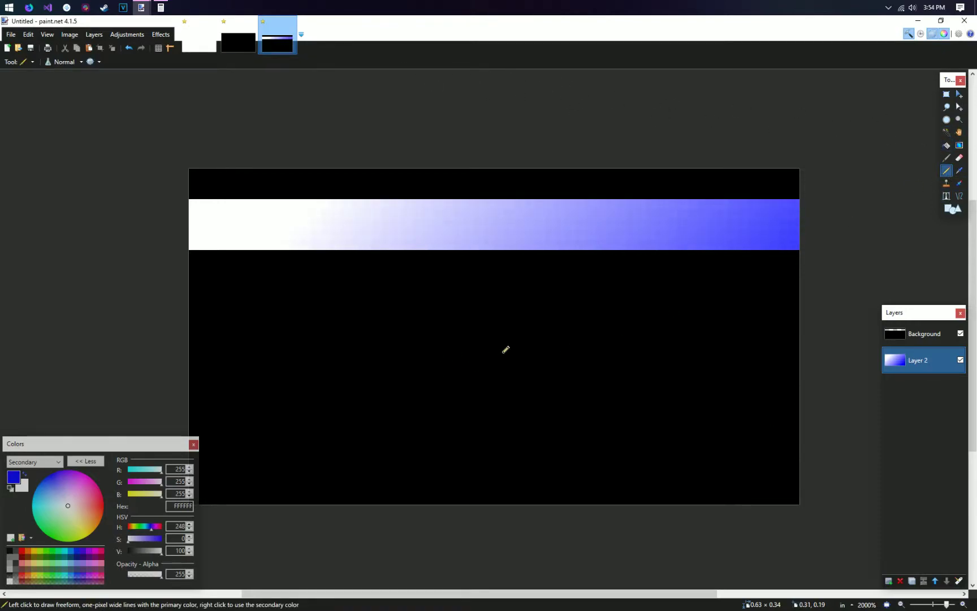
mouse_move(901, 182)
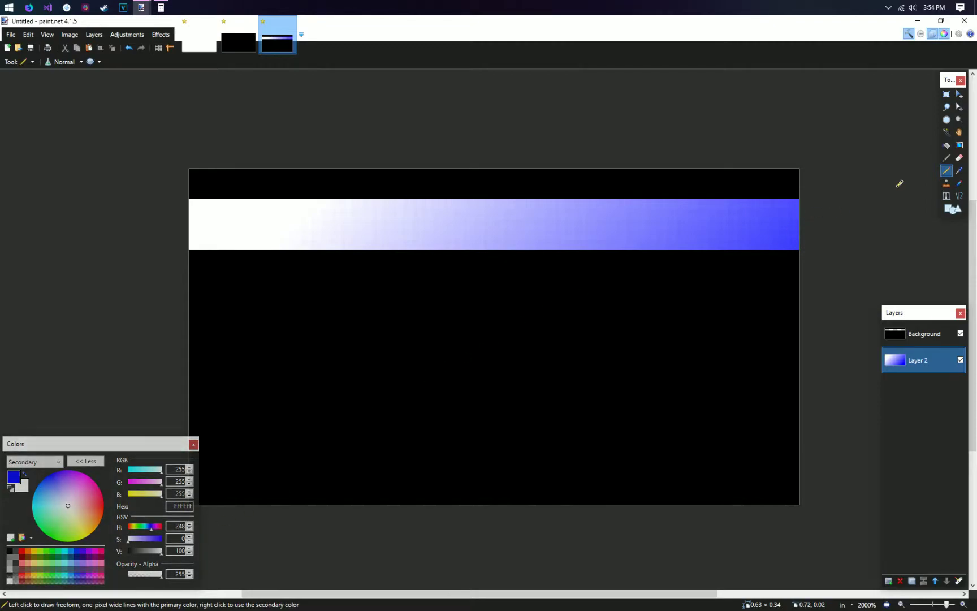
left_click(947, 158)
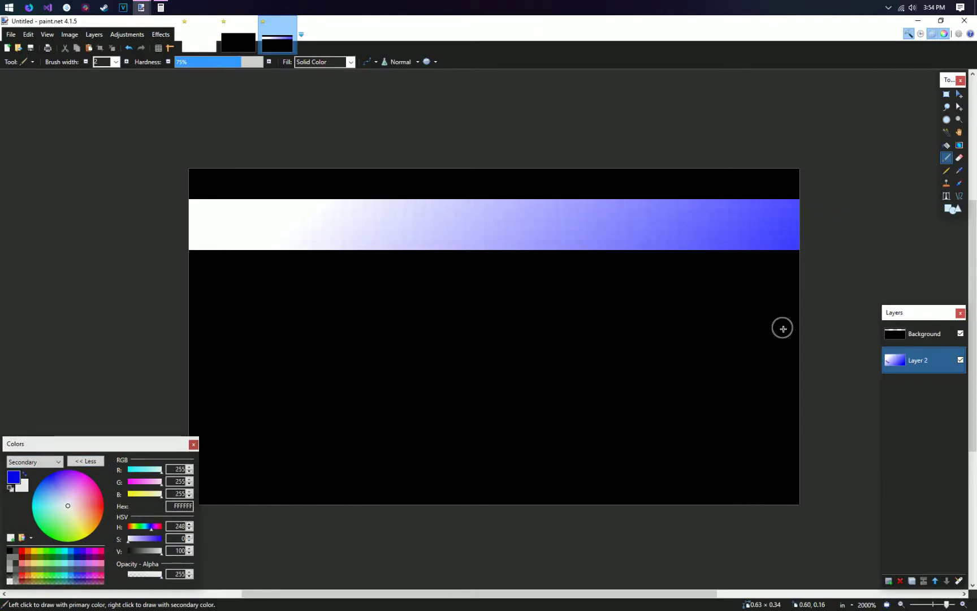
left_click(924, 334)
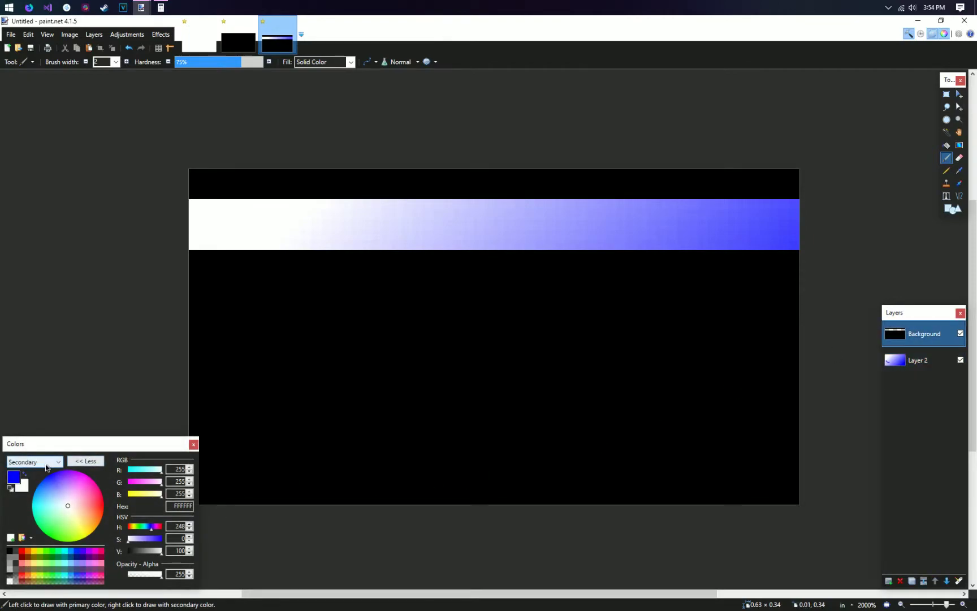
left_click(32, 461)
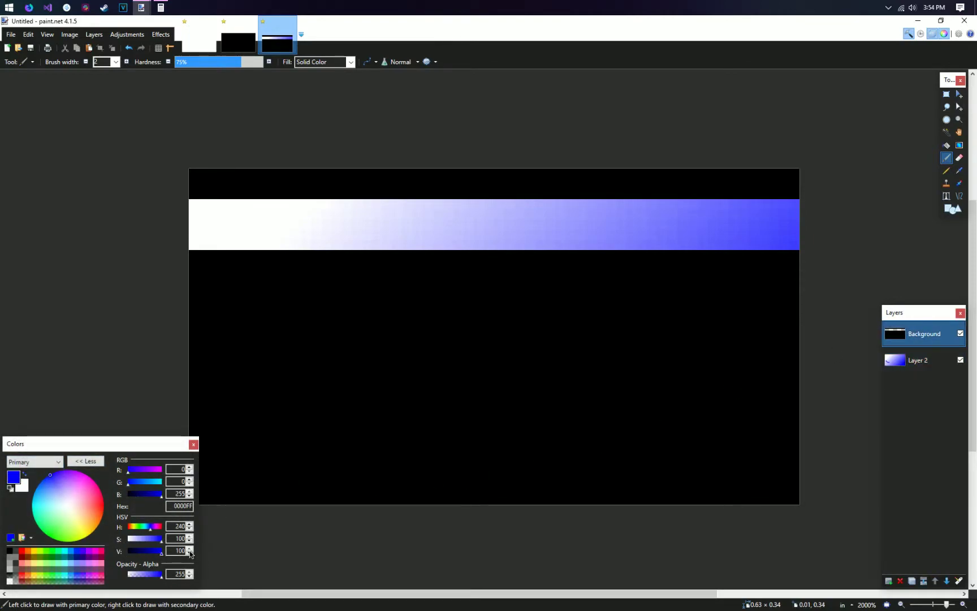
left_click_drag(209, 286, 384, 458)
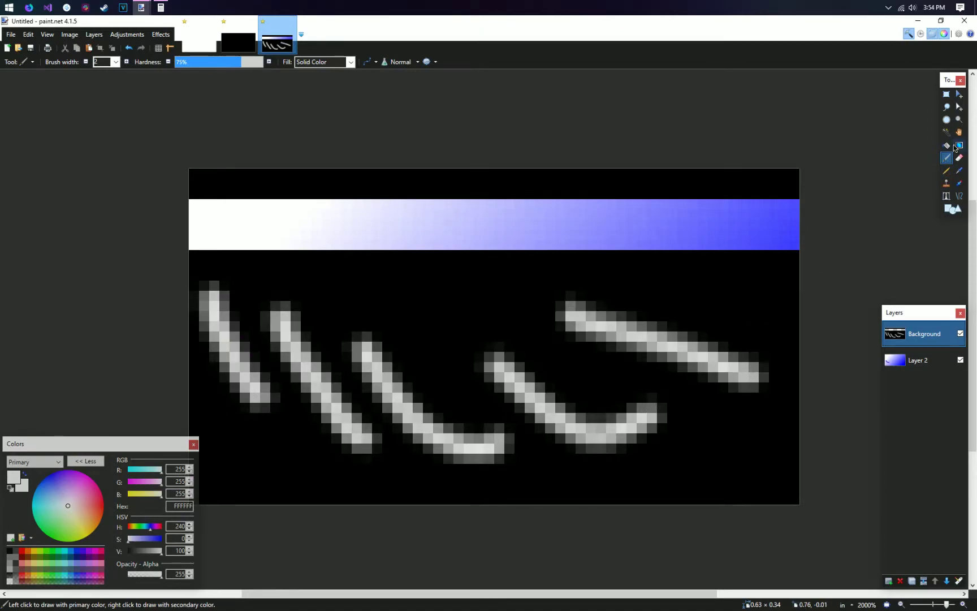
left_click(946, 145)
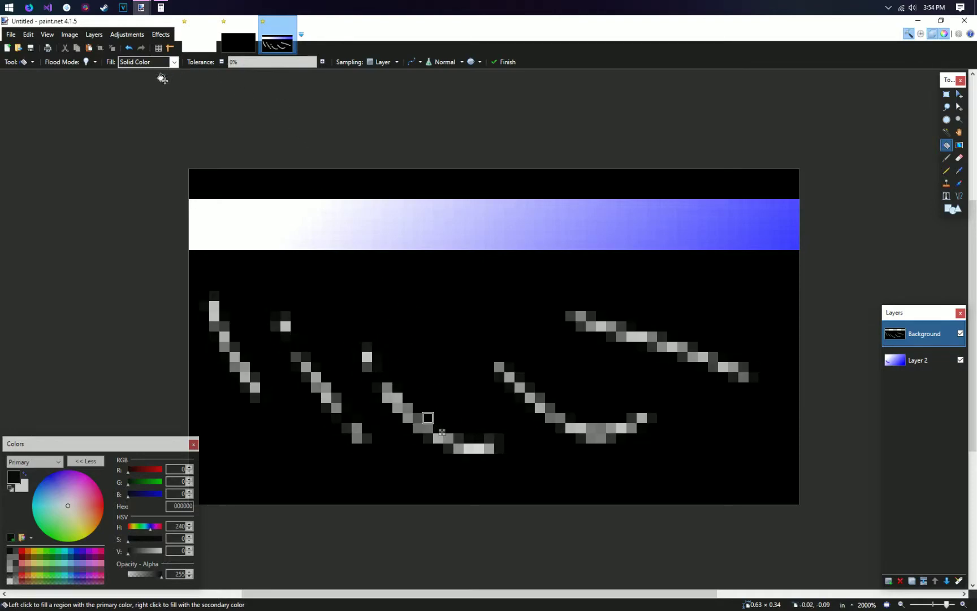
Select the whole right stroke with raised Magic Wand tolerance, fill it pink, and paint a thick pink stroke across the middle.
left_click(946, 182)
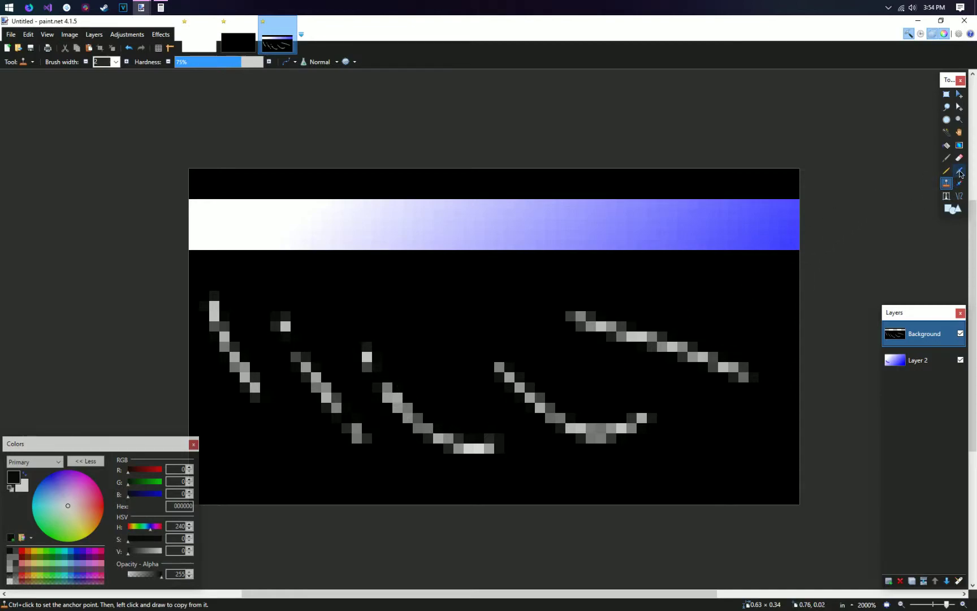
mouse_move(946, 132)
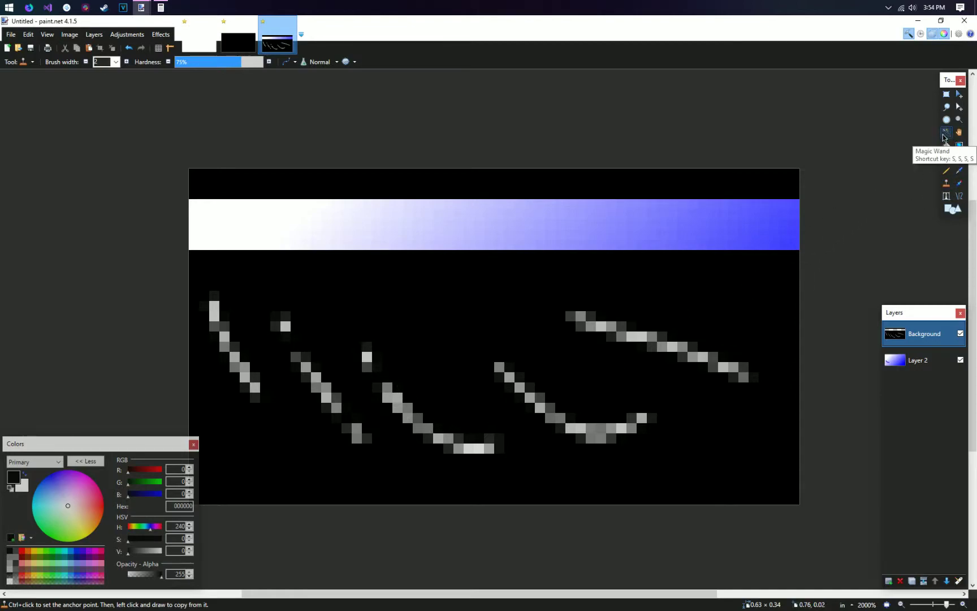
left_click(946, 131)
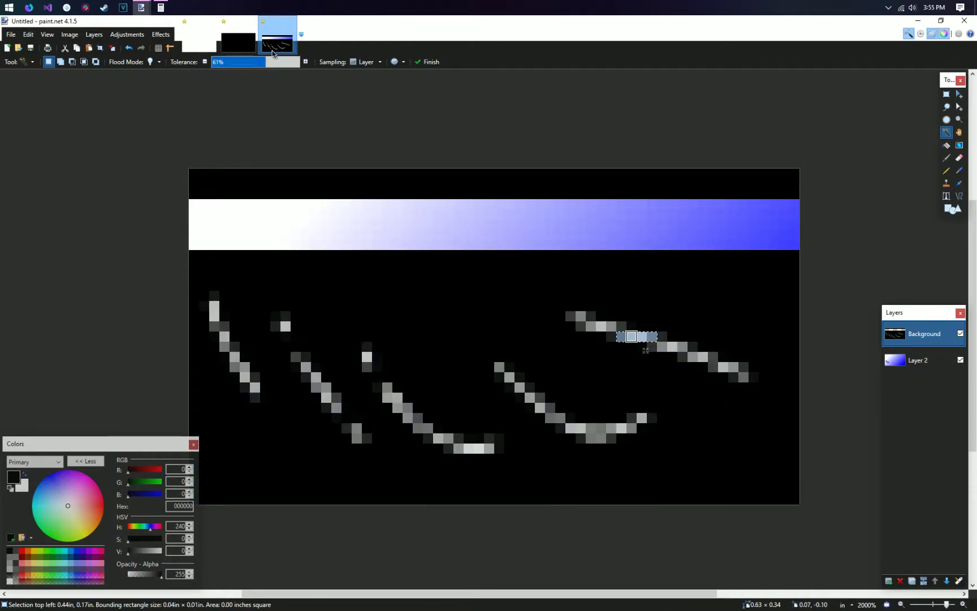
left_click(252, 61)
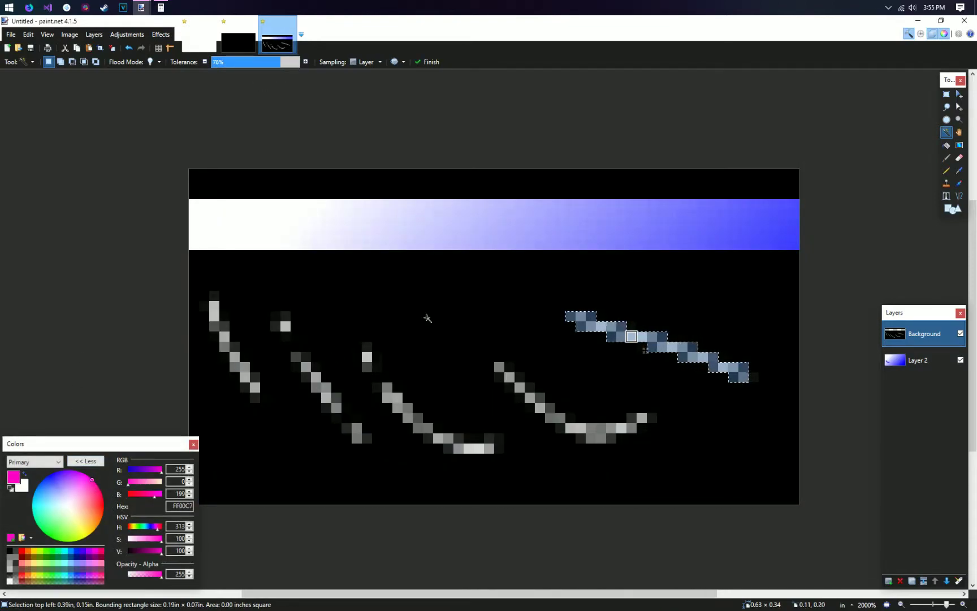
left_click(651, 346)
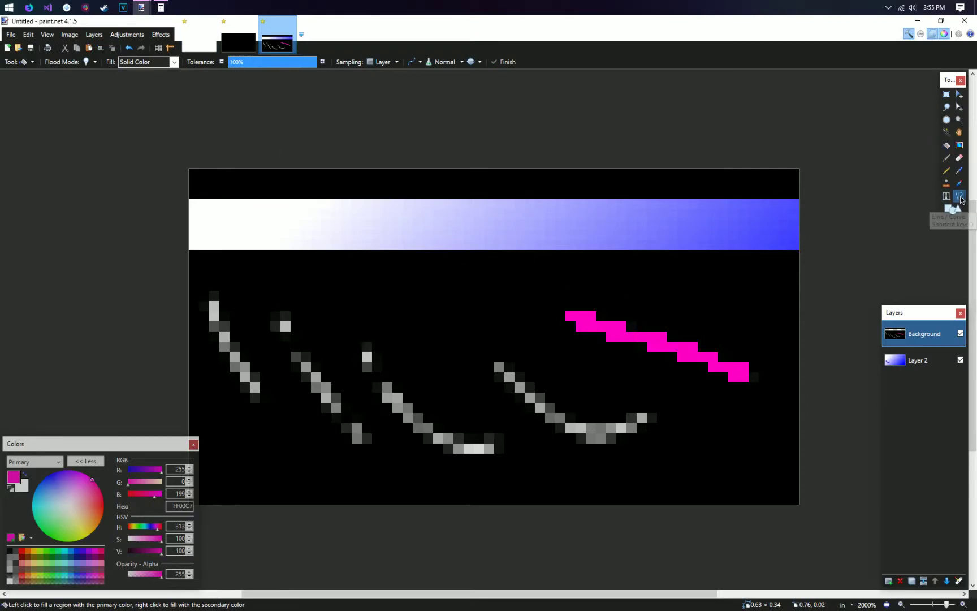
left_click_drag(305, 296, 539, 286)
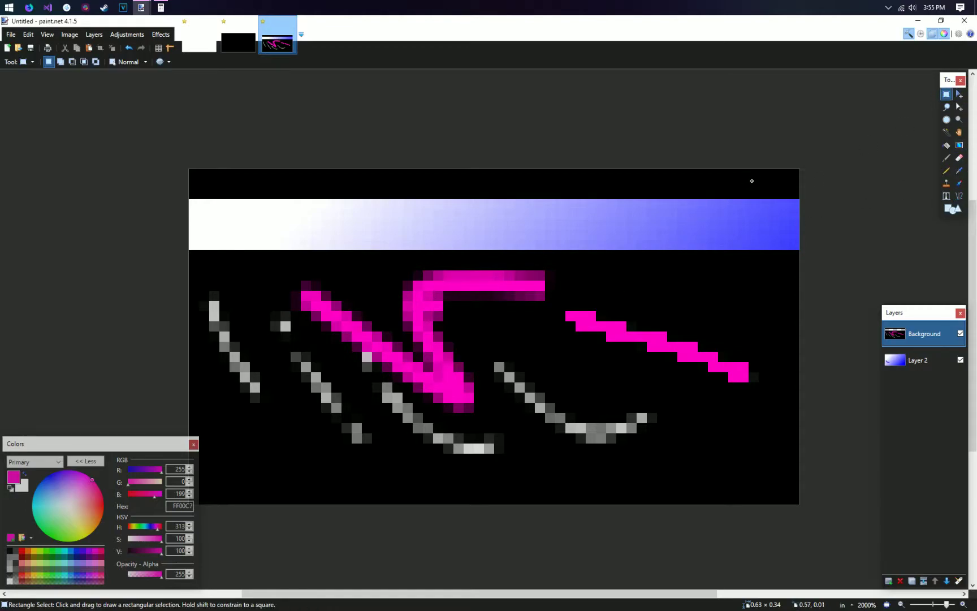
mouse_move(39, 130)
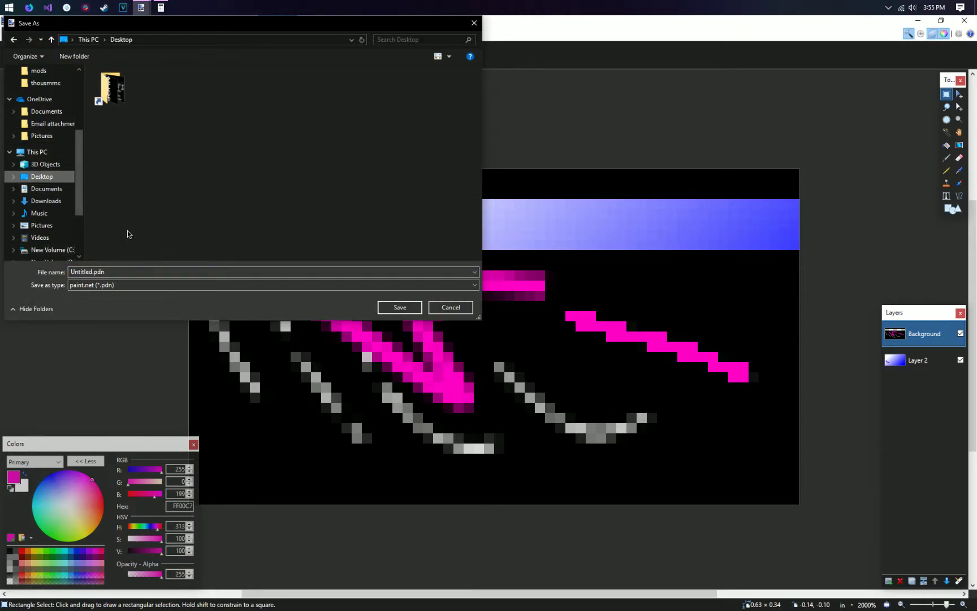
Save the image as JPEG 'thumbexample' on the Desktop, flattening the layers.
left_click(273, 285)
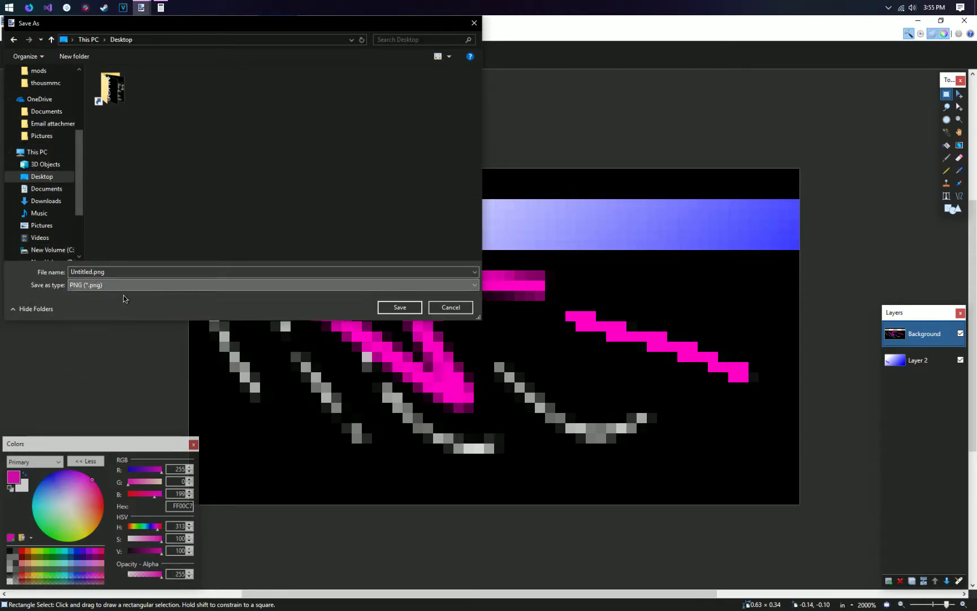
left_click(273, 285)
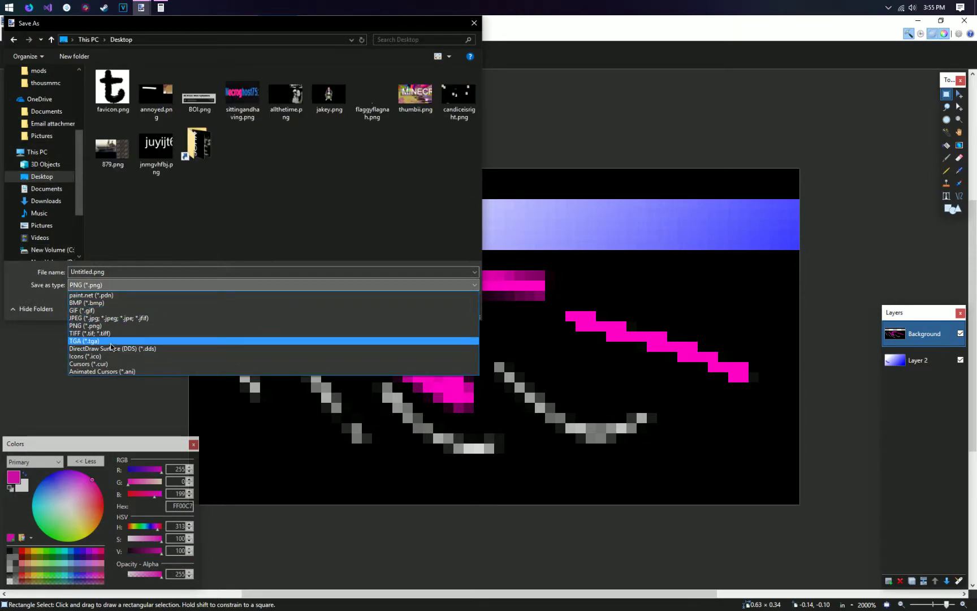
left_click(85, 318)
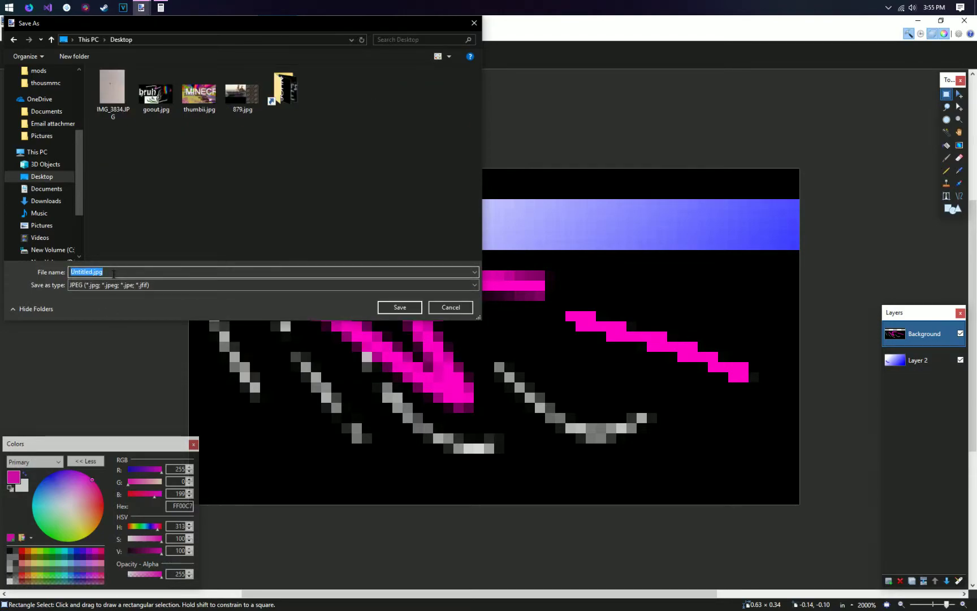
type("thumbe")
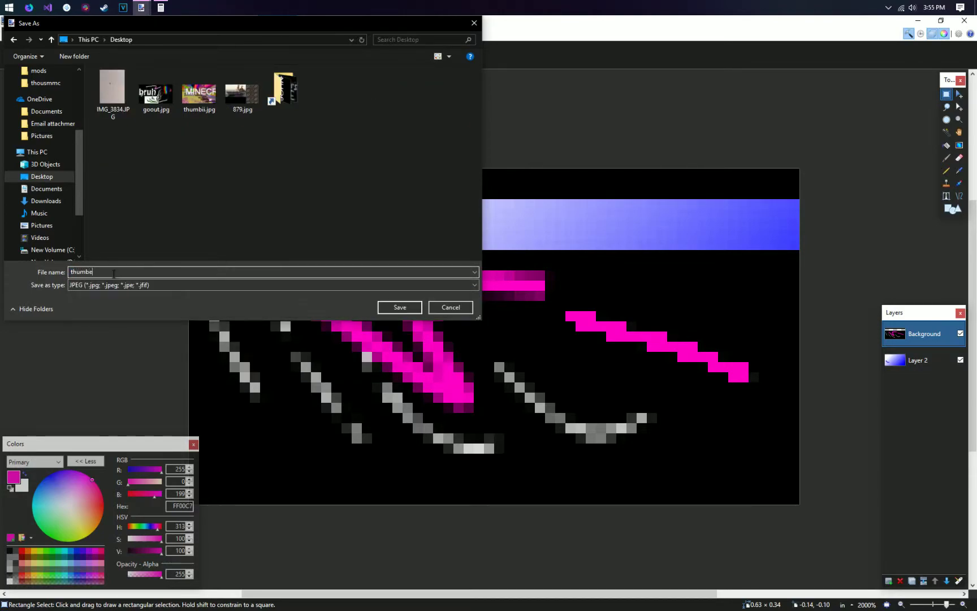
left_click(400, 308)
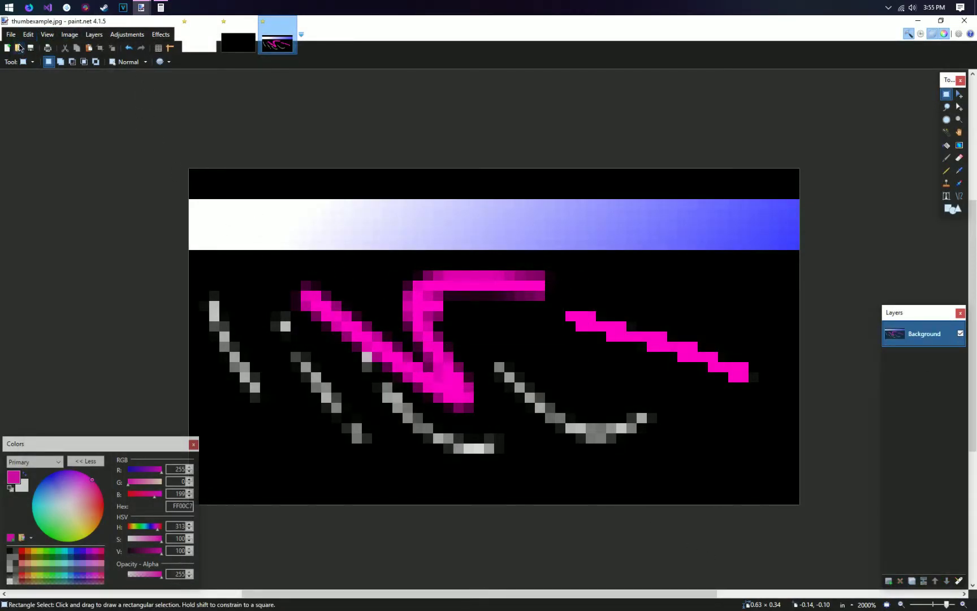
left_click(20, 47)
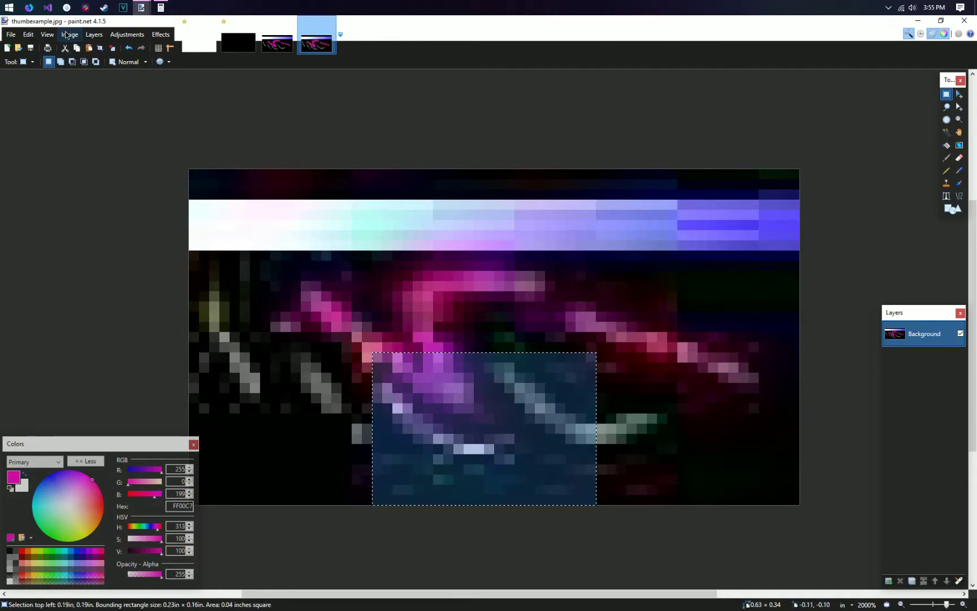
Apply a Curves adjustment with wild Green and Red channel points to the selected patch.
left_click(127, 34)
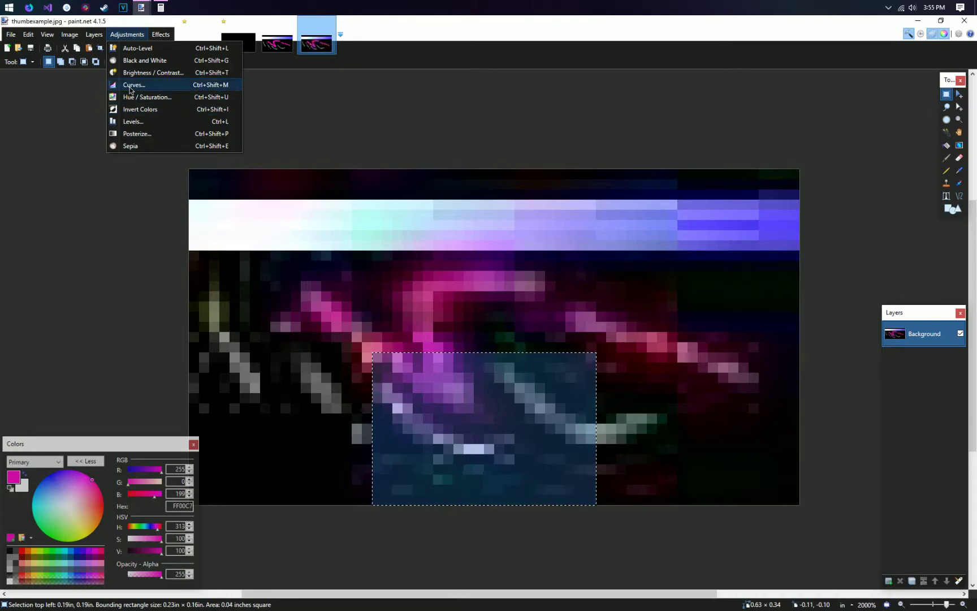
left_click(134, 85)
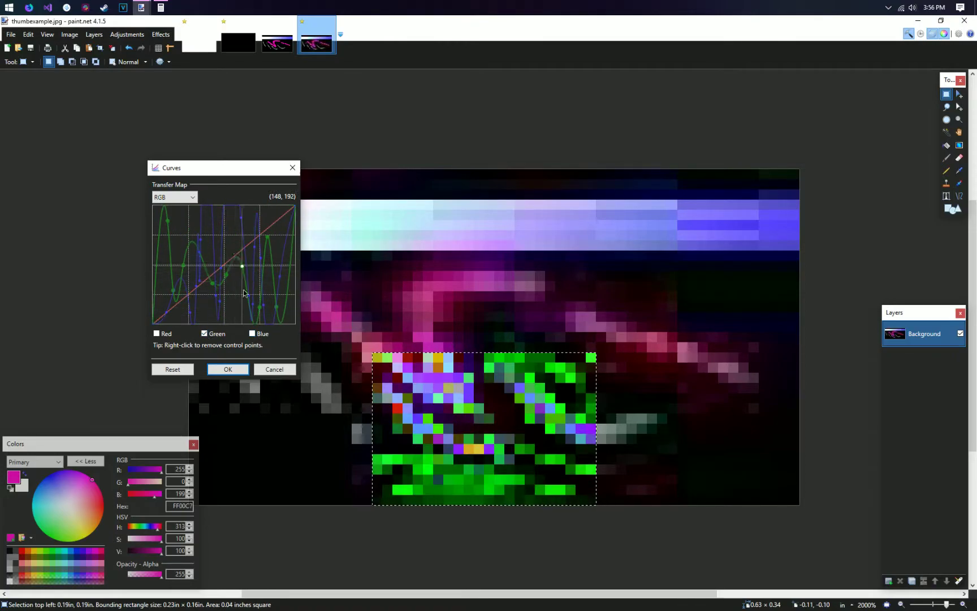
left_click(158, 334)
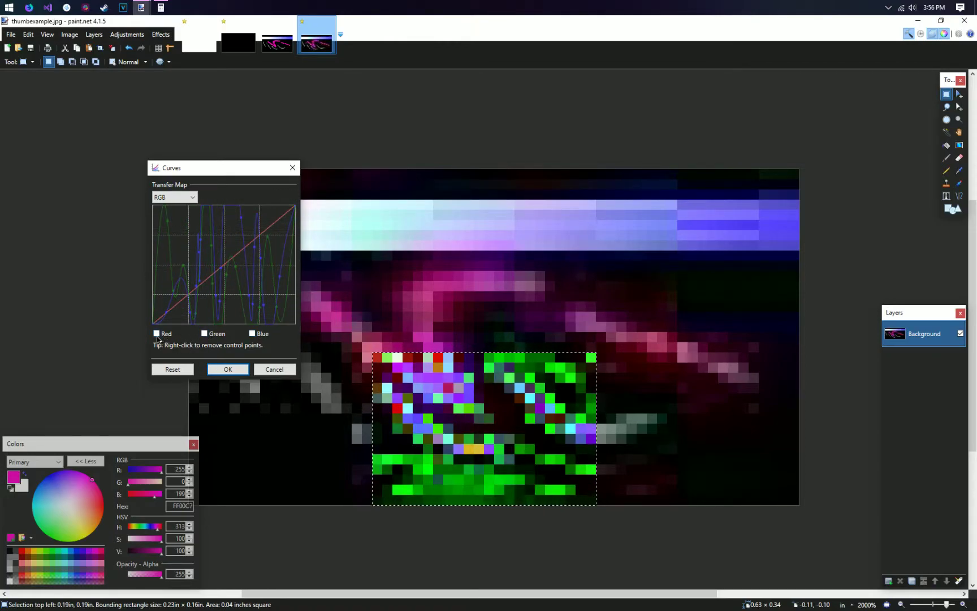
left_click(156, 333)
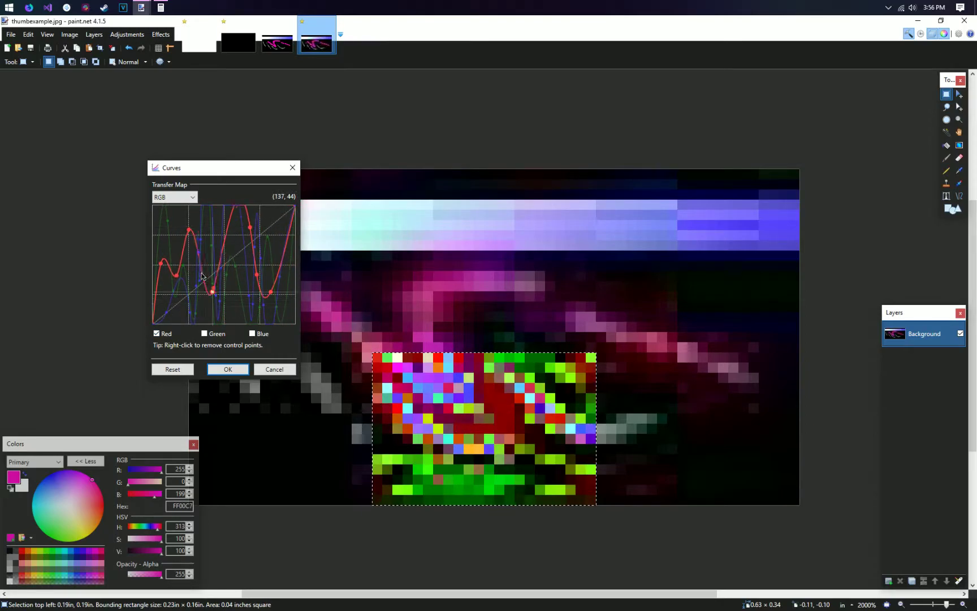
left_click(227, 369)
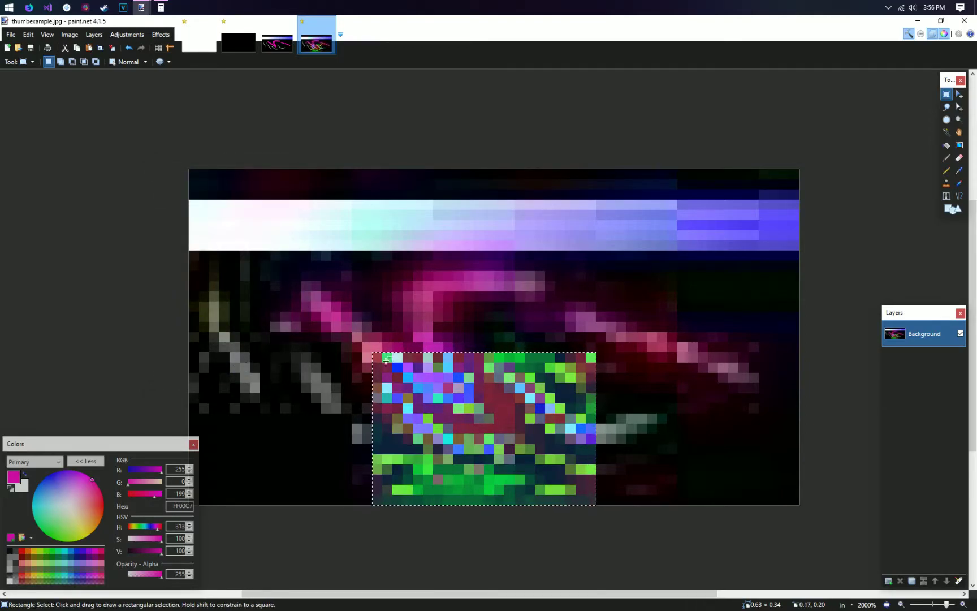
mouse_move(945, 93)
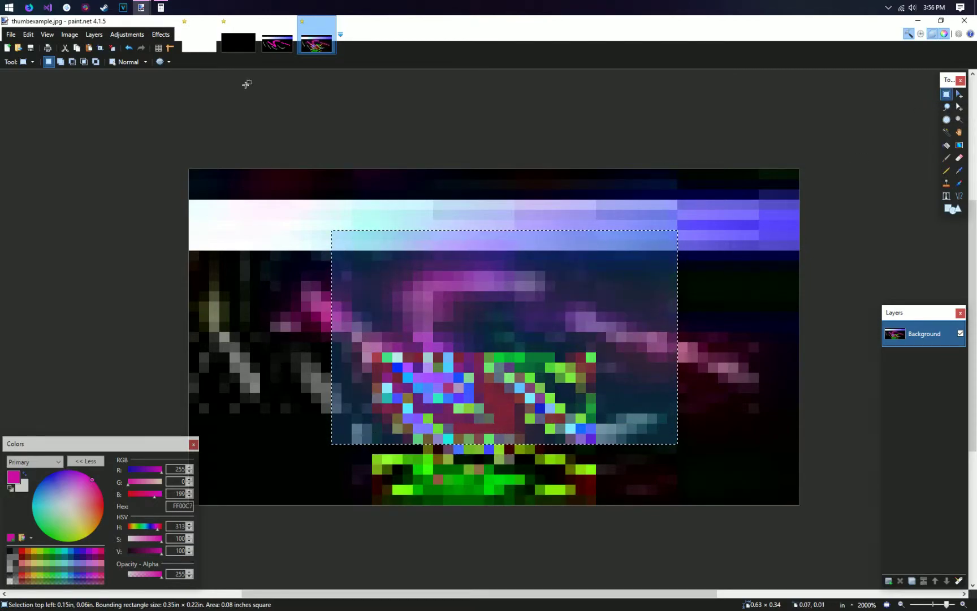
Run Effects > Blurs > Motion Blur over the larger central selection.
left_click(94, 33)
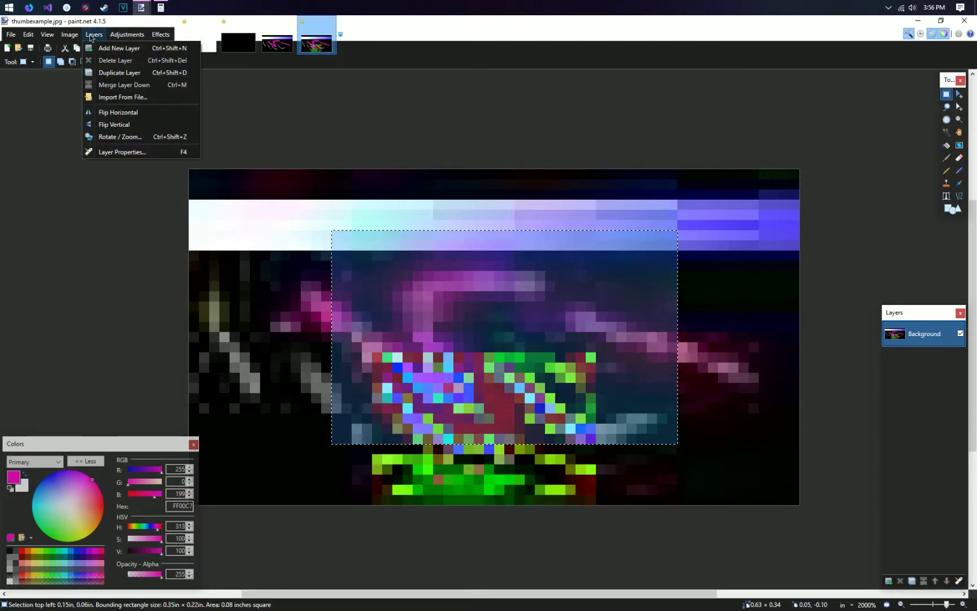
left_click(161, 34)
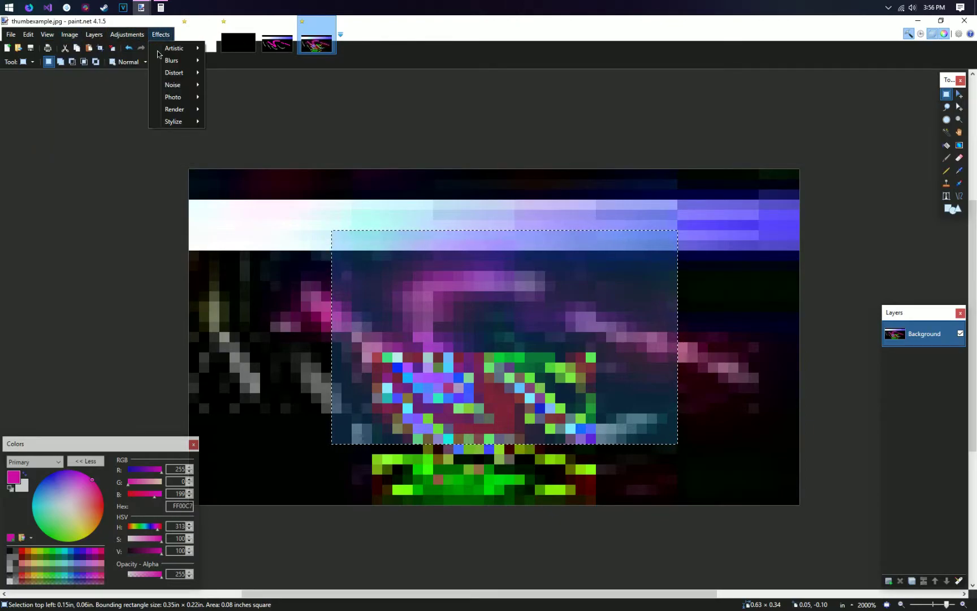
left_click(172, 60)
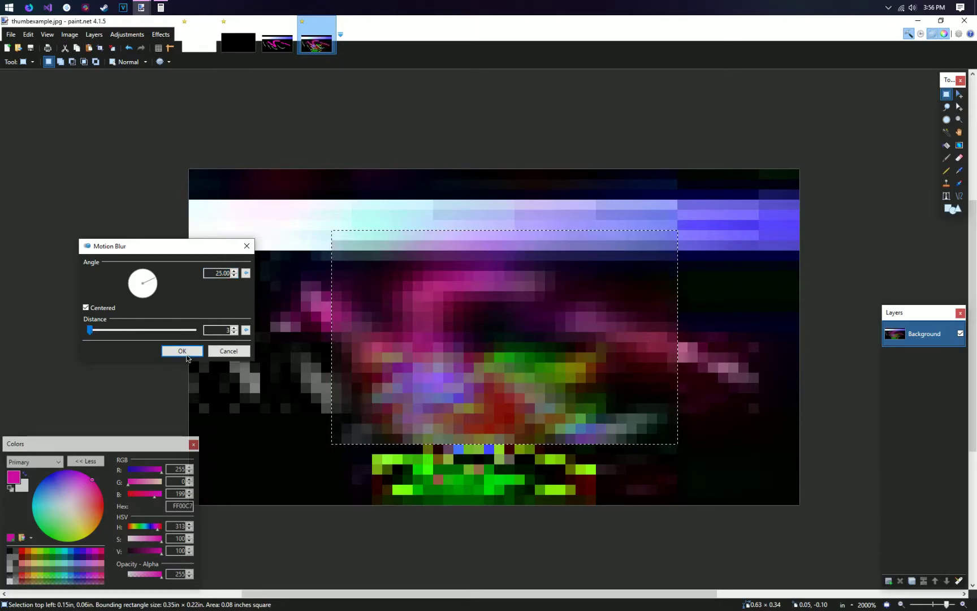
left_click(182, 350)
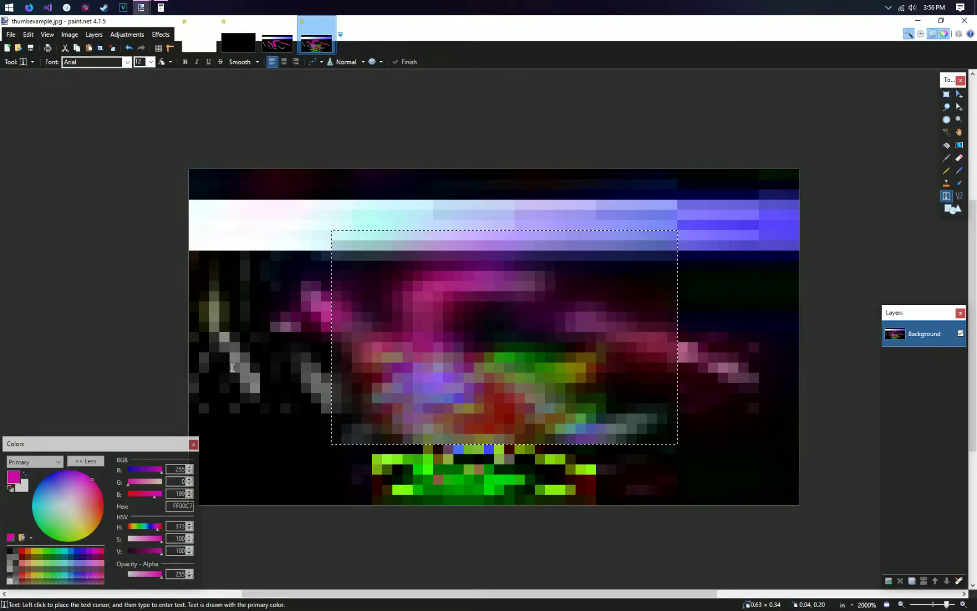
mouse_move(815, 120)
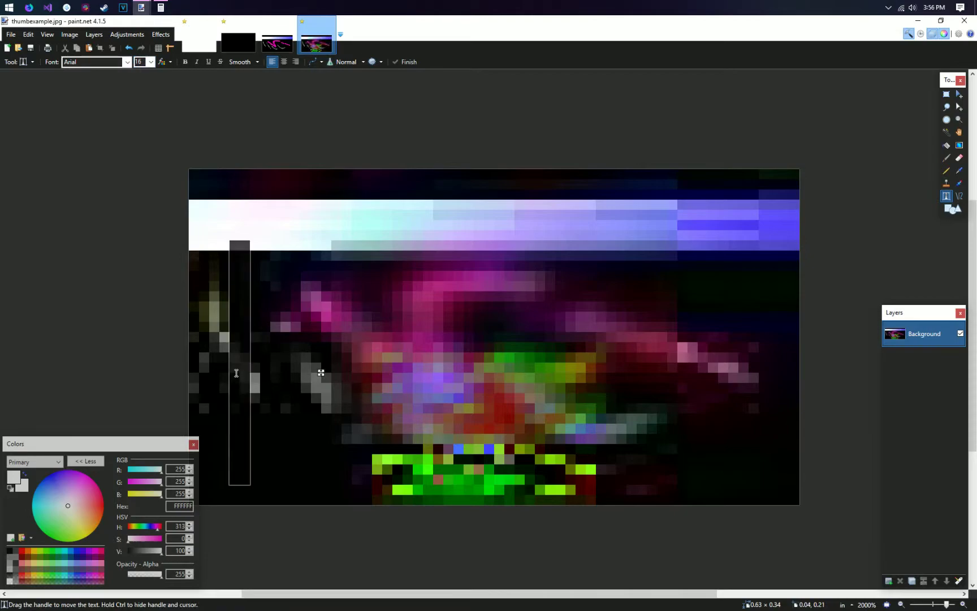
Place large white 'example' lettering across the middle of the image.
left_click_drag(239, 371, 676, 367)
type("examp")
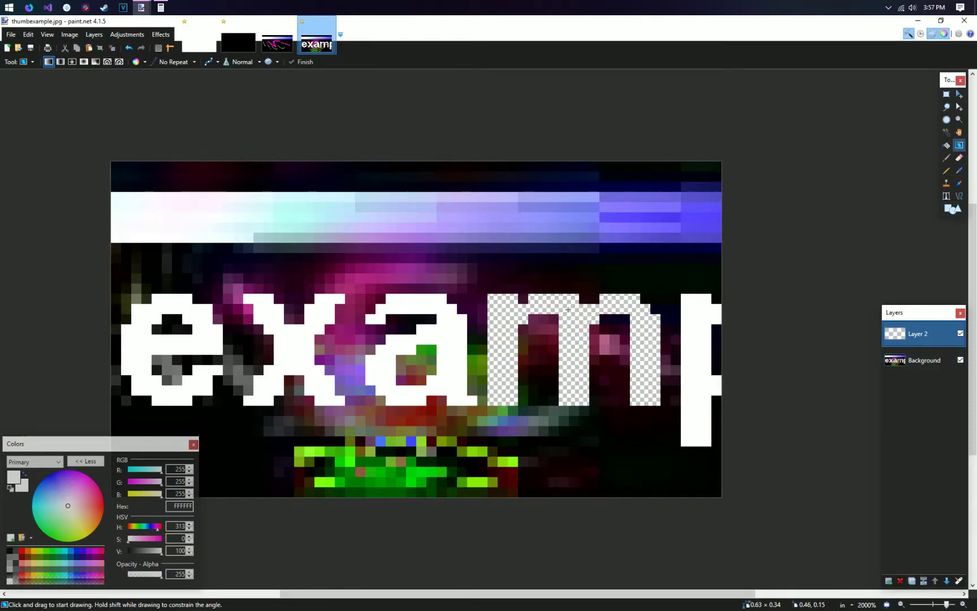
Fill the new layer with a blue-to-white gradient beneath the letters.
left_click(69, 492)
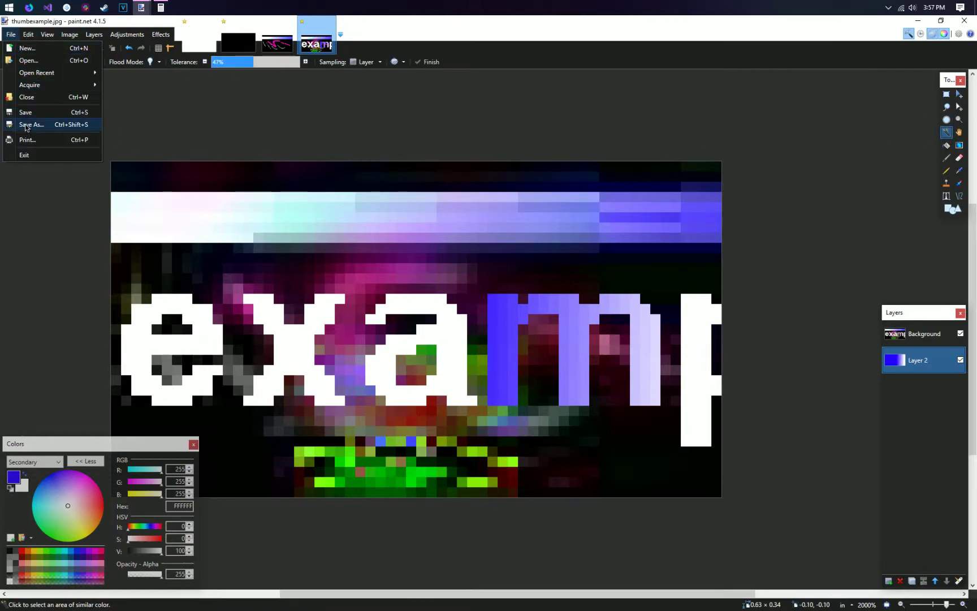
Save the thumbnail as a JPEG at quality 50.
left_click(31, 125)
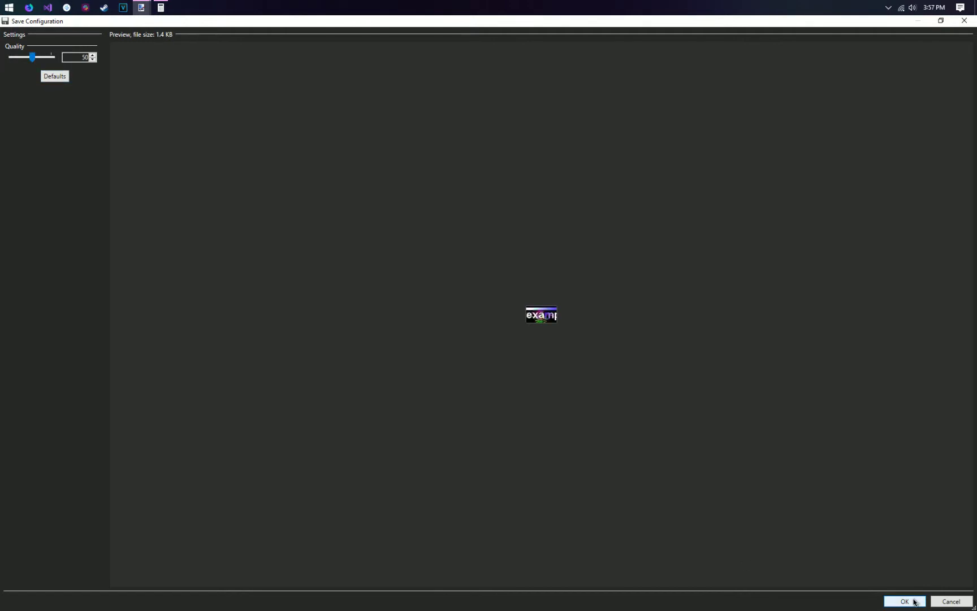
left_click(903, 600)
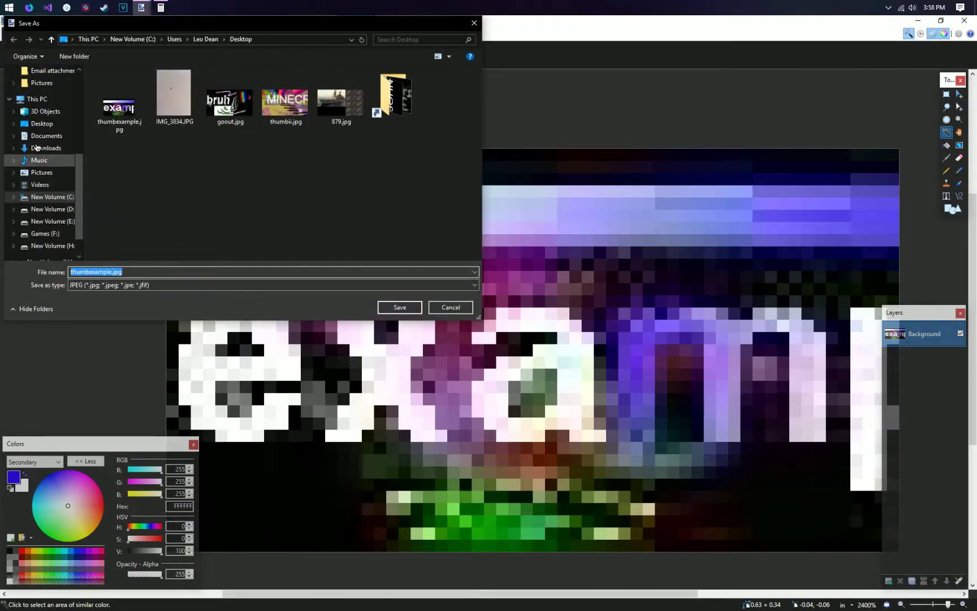
Save it again as a PNG named thumbexample and close the Calculator.
left_click(274, 285)
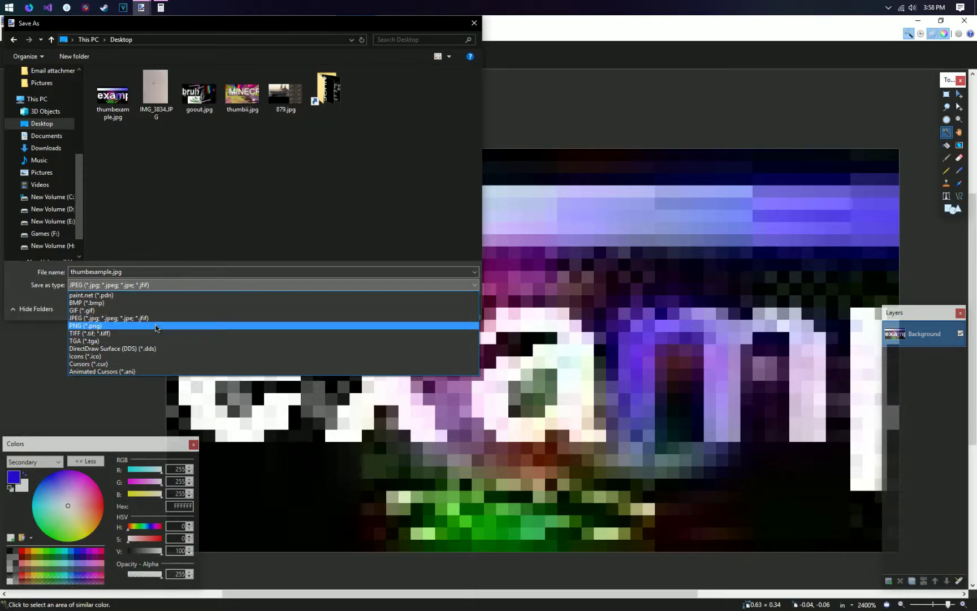
left_click(83, 326)
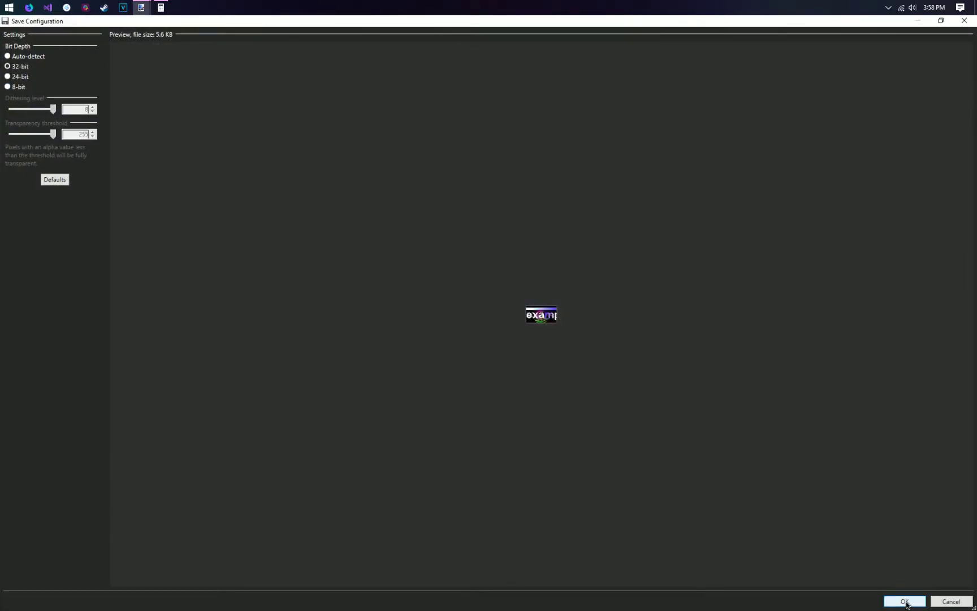
left_click(905, 602)
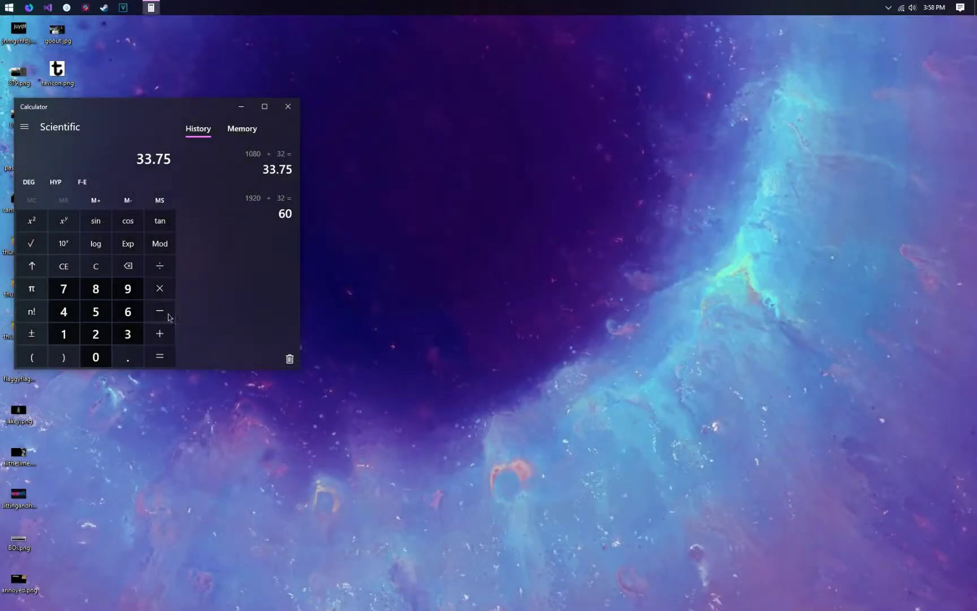
left_click(288, 106)
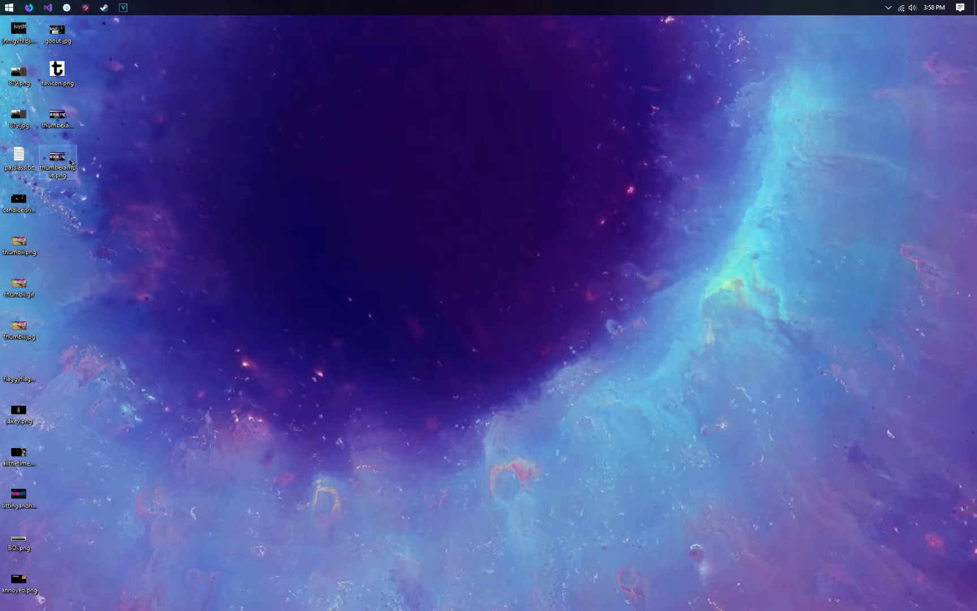